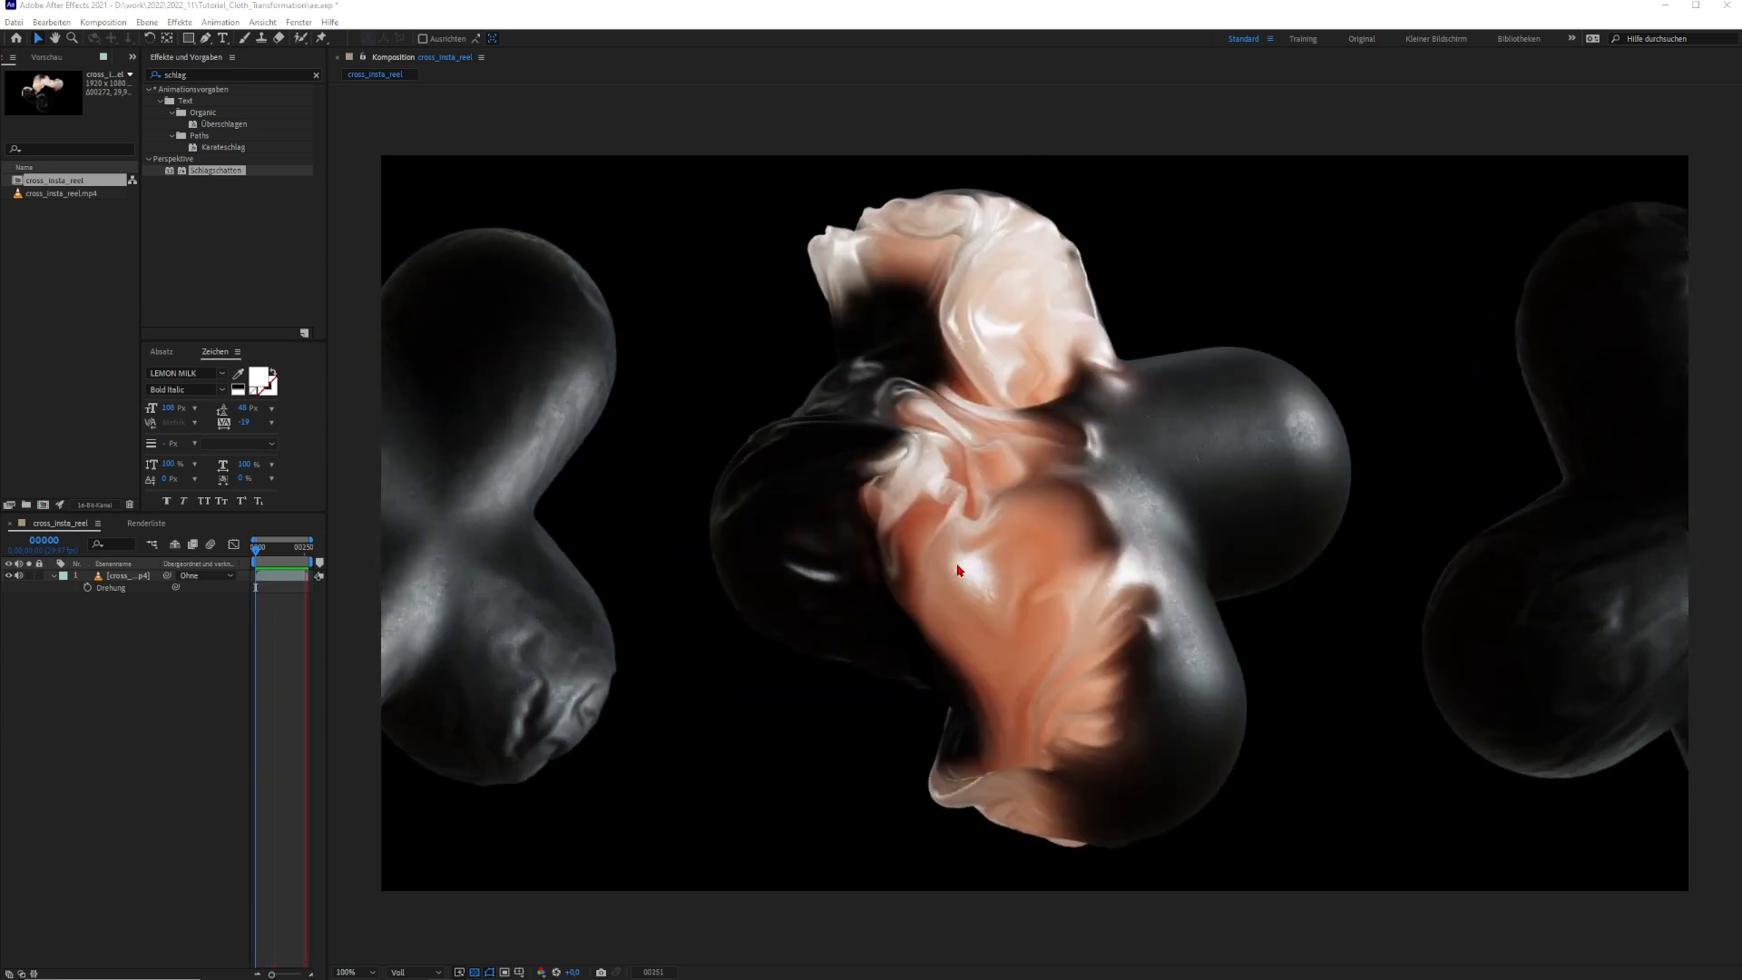
- Scroll through the tutorial thumbnails and bring up the 3dbonfire Patreon page
left_click_drag(258, 546, 268, 545)
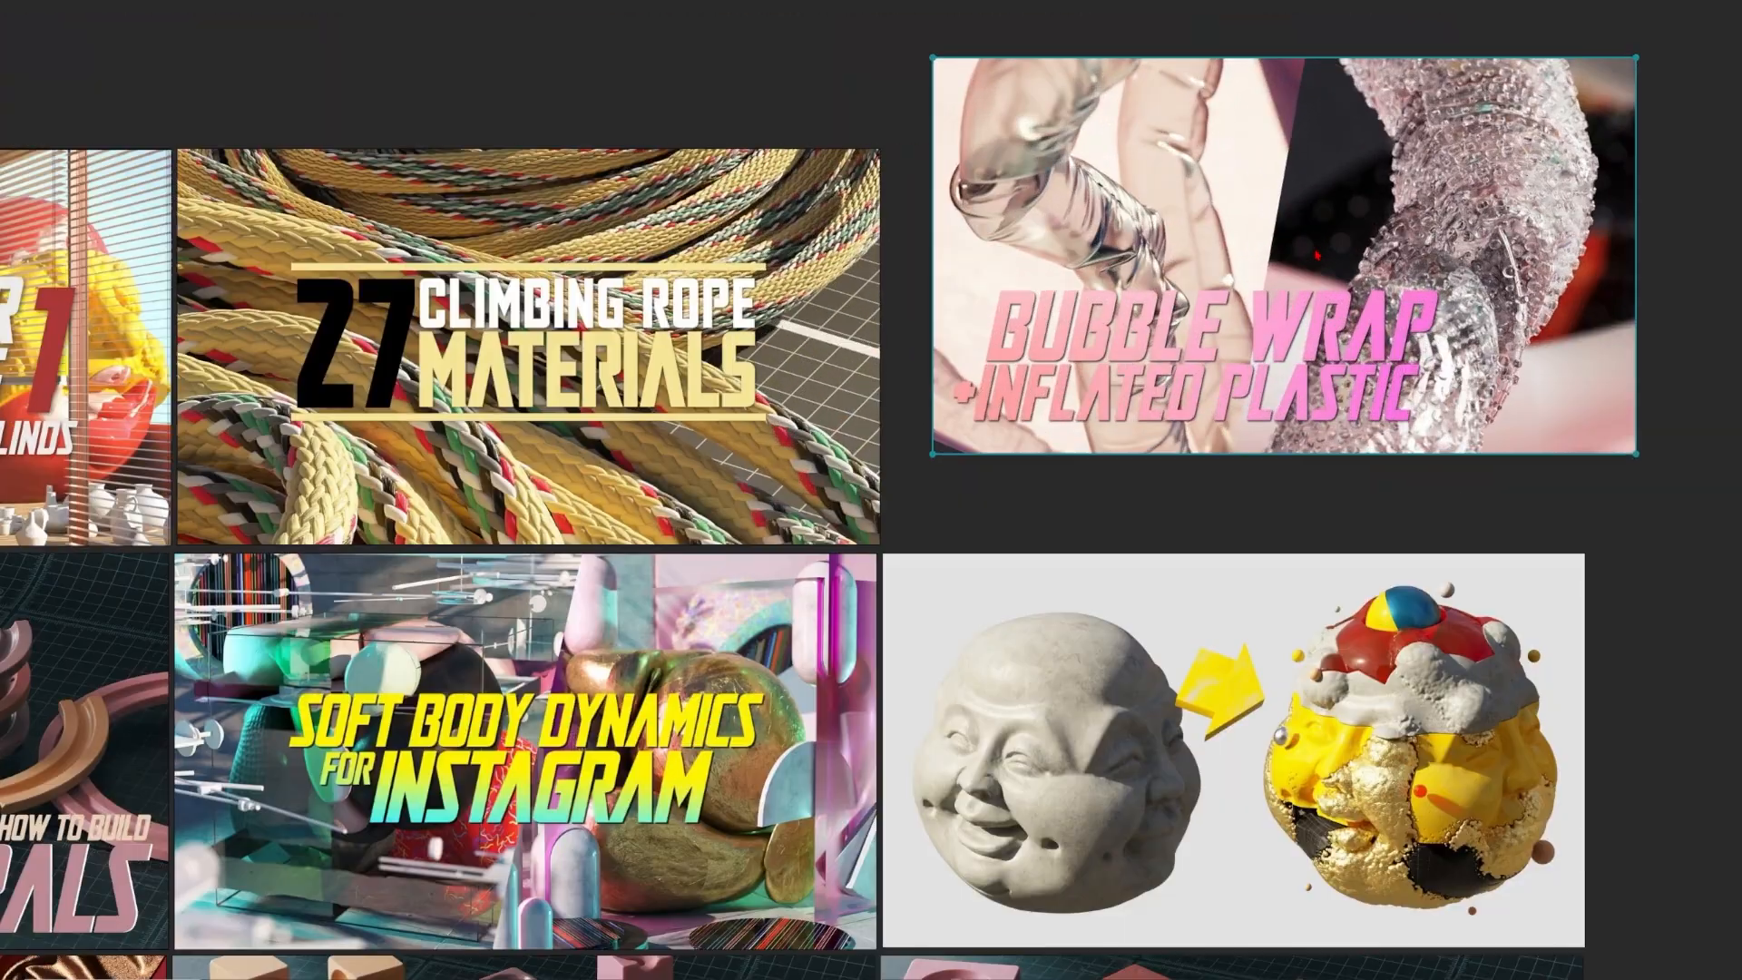
scroll("down", 3)
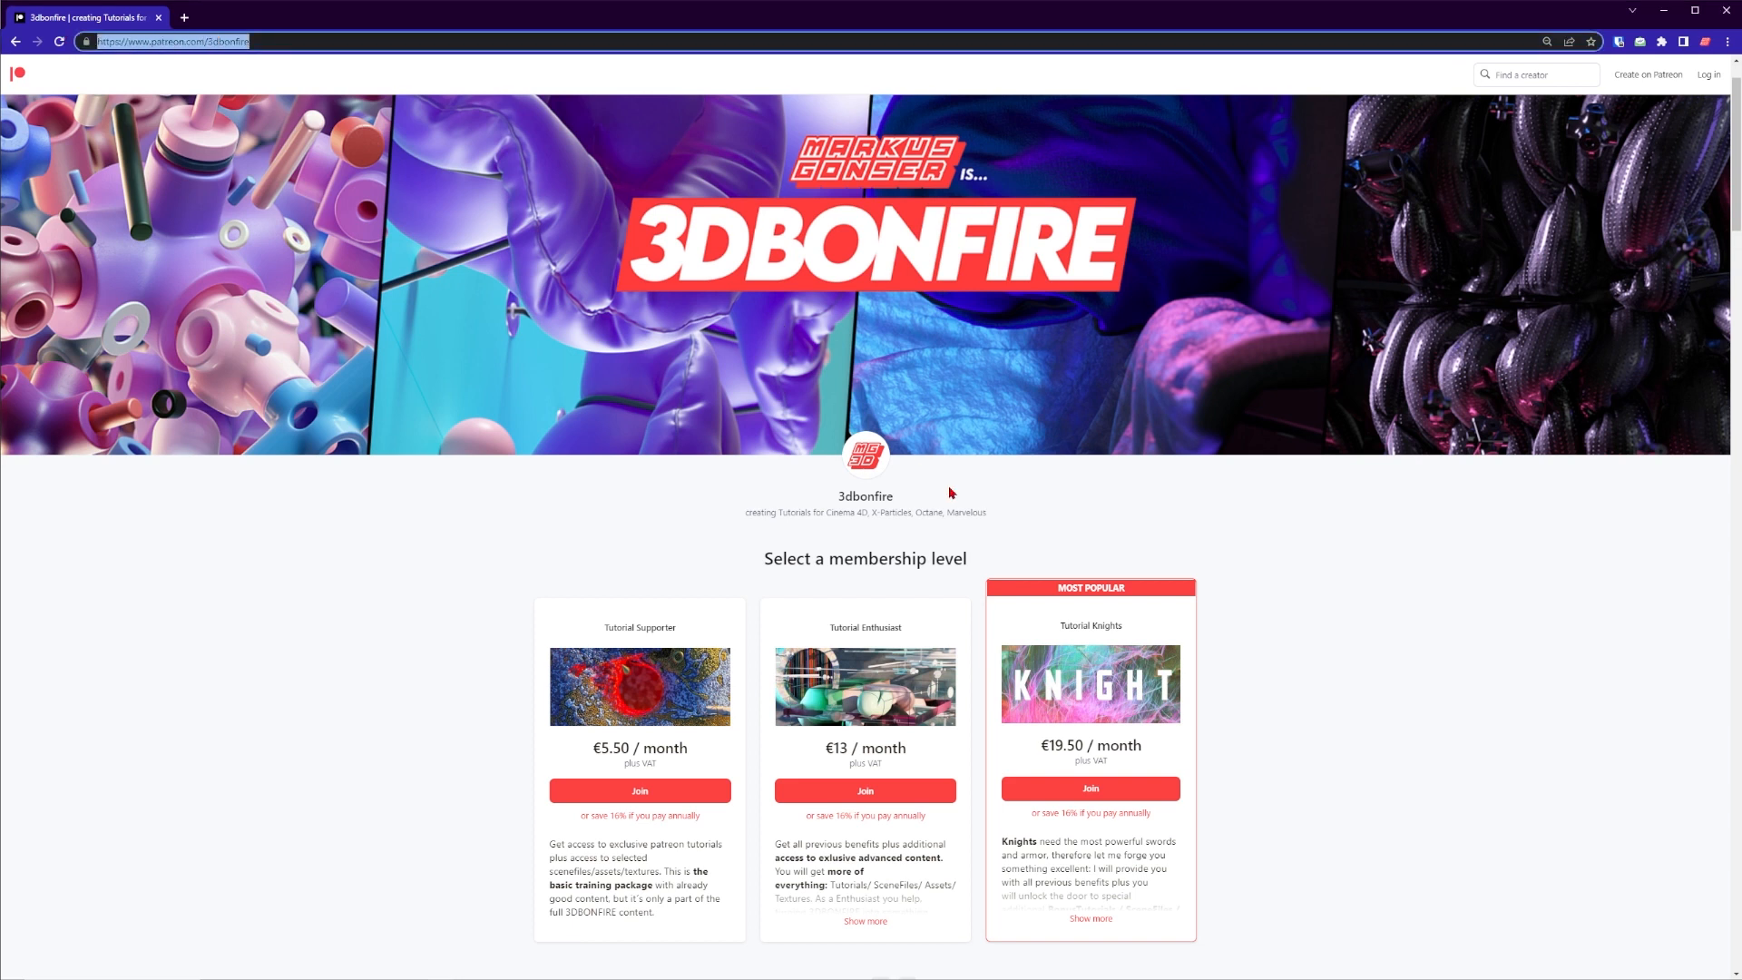
mouse_move(1089, 788)
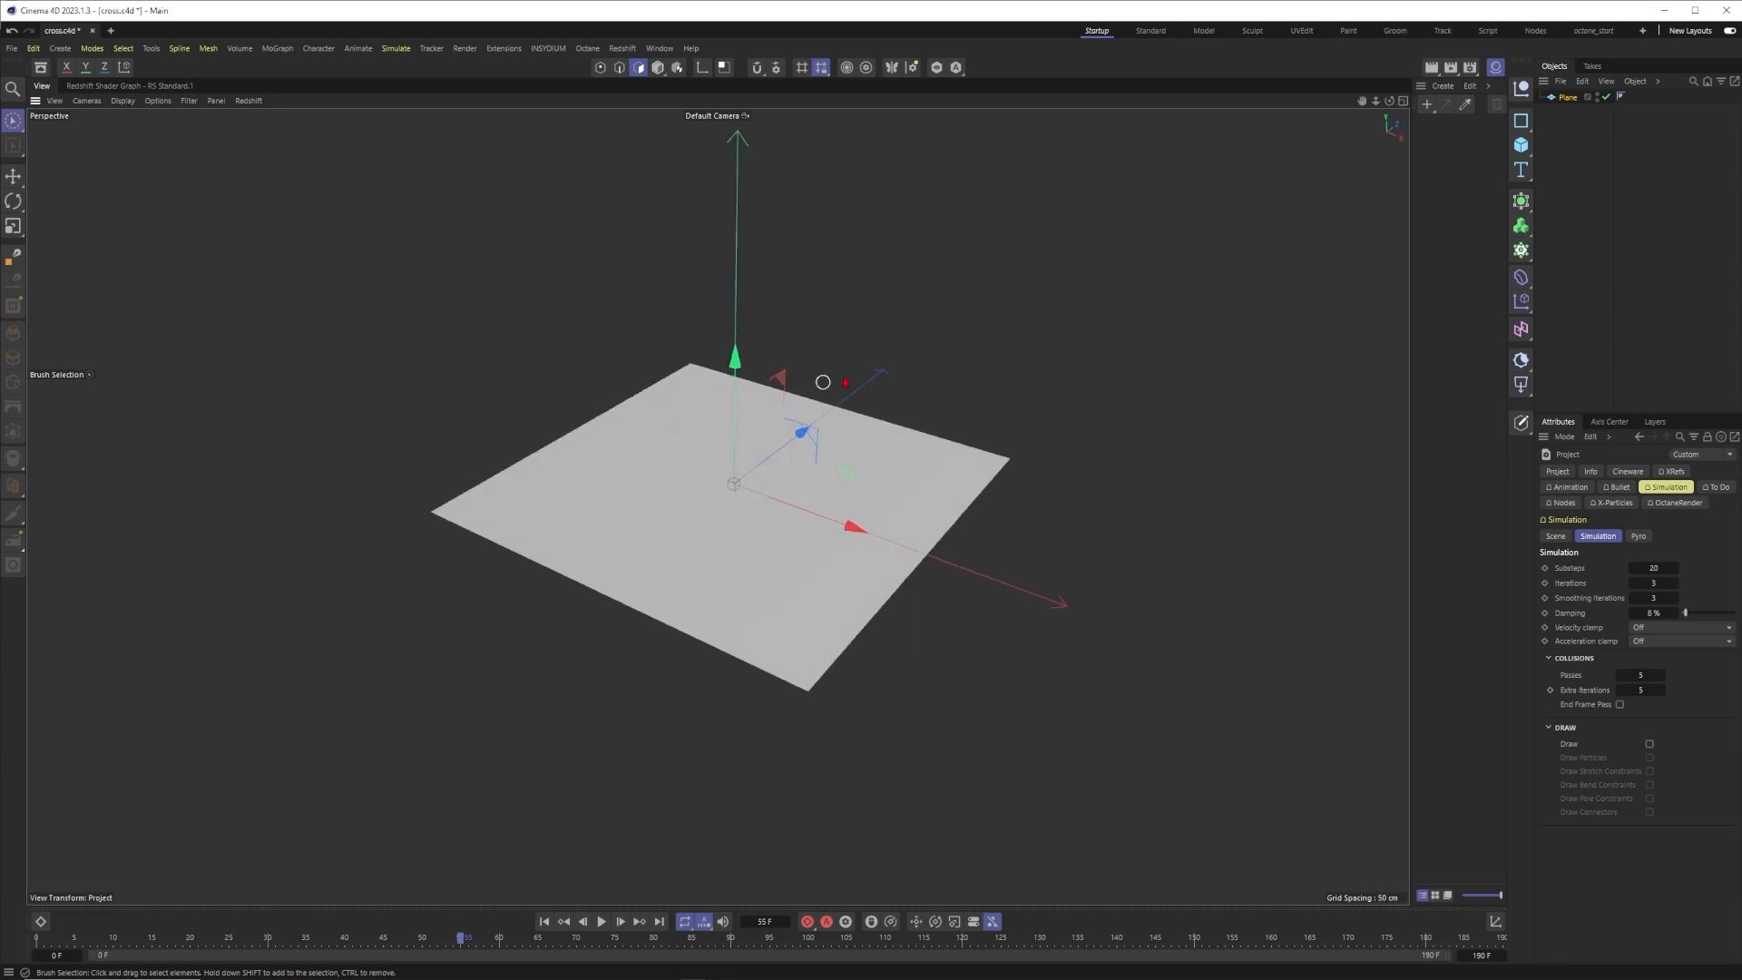
- Add a Capsule primitive from the Cube object palette
left_click(1521, 143)
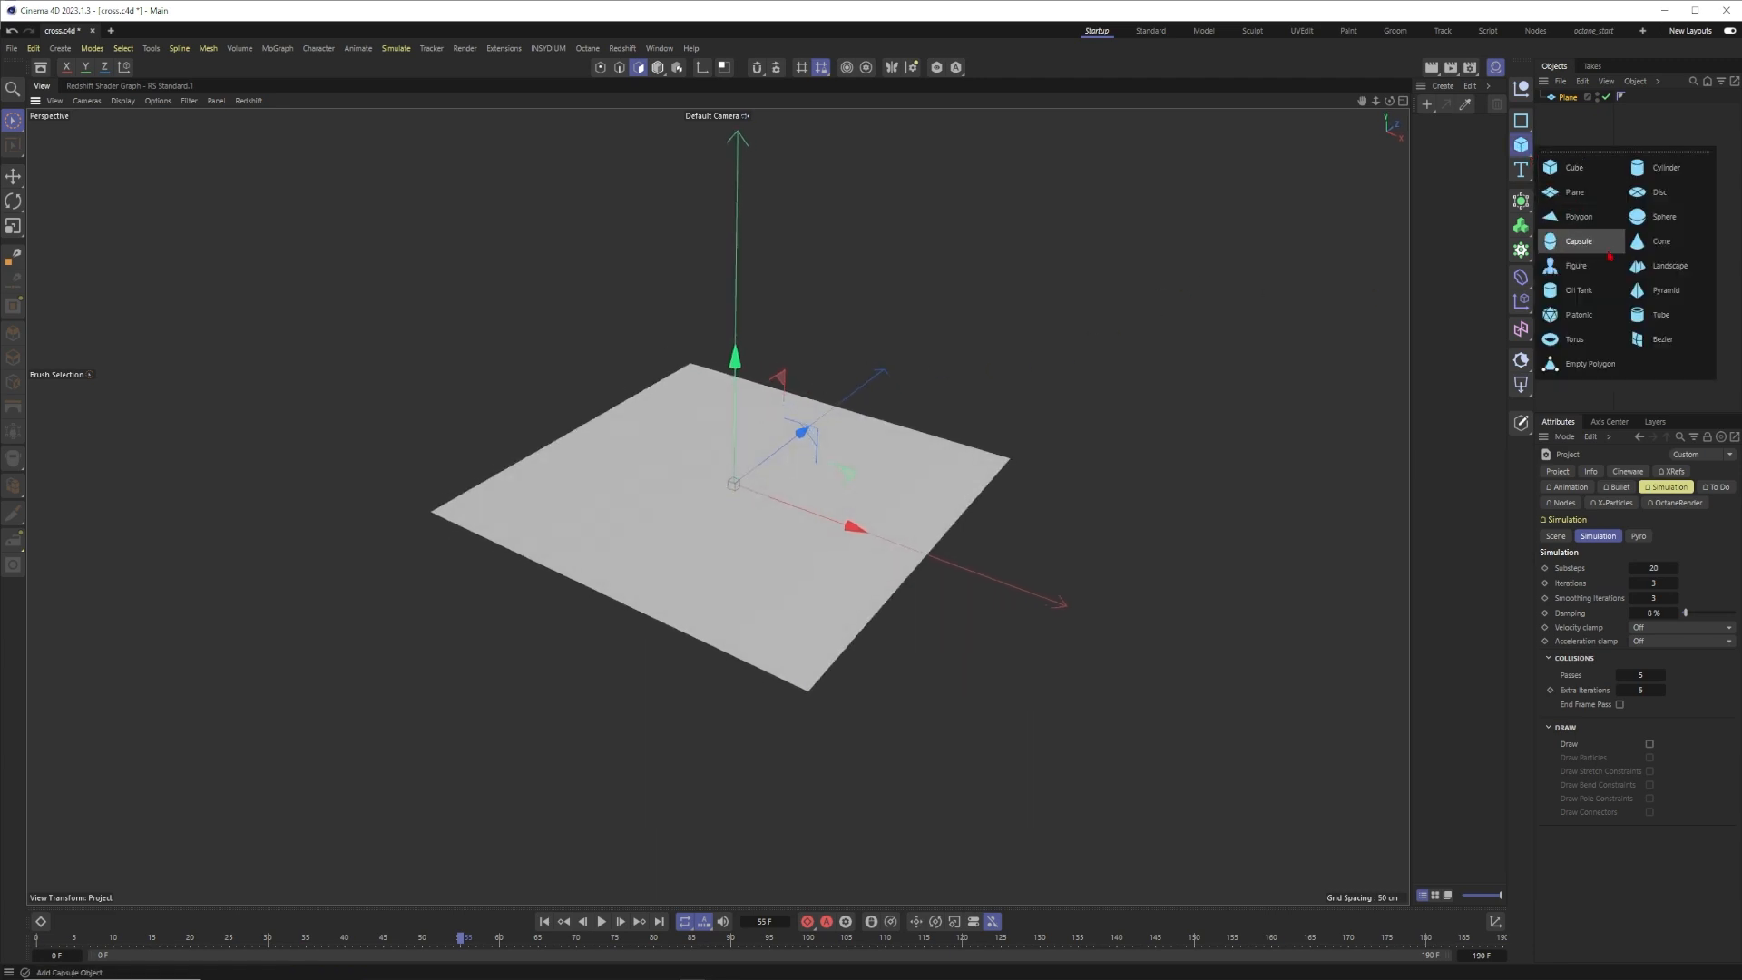
left_click(1577, 242)
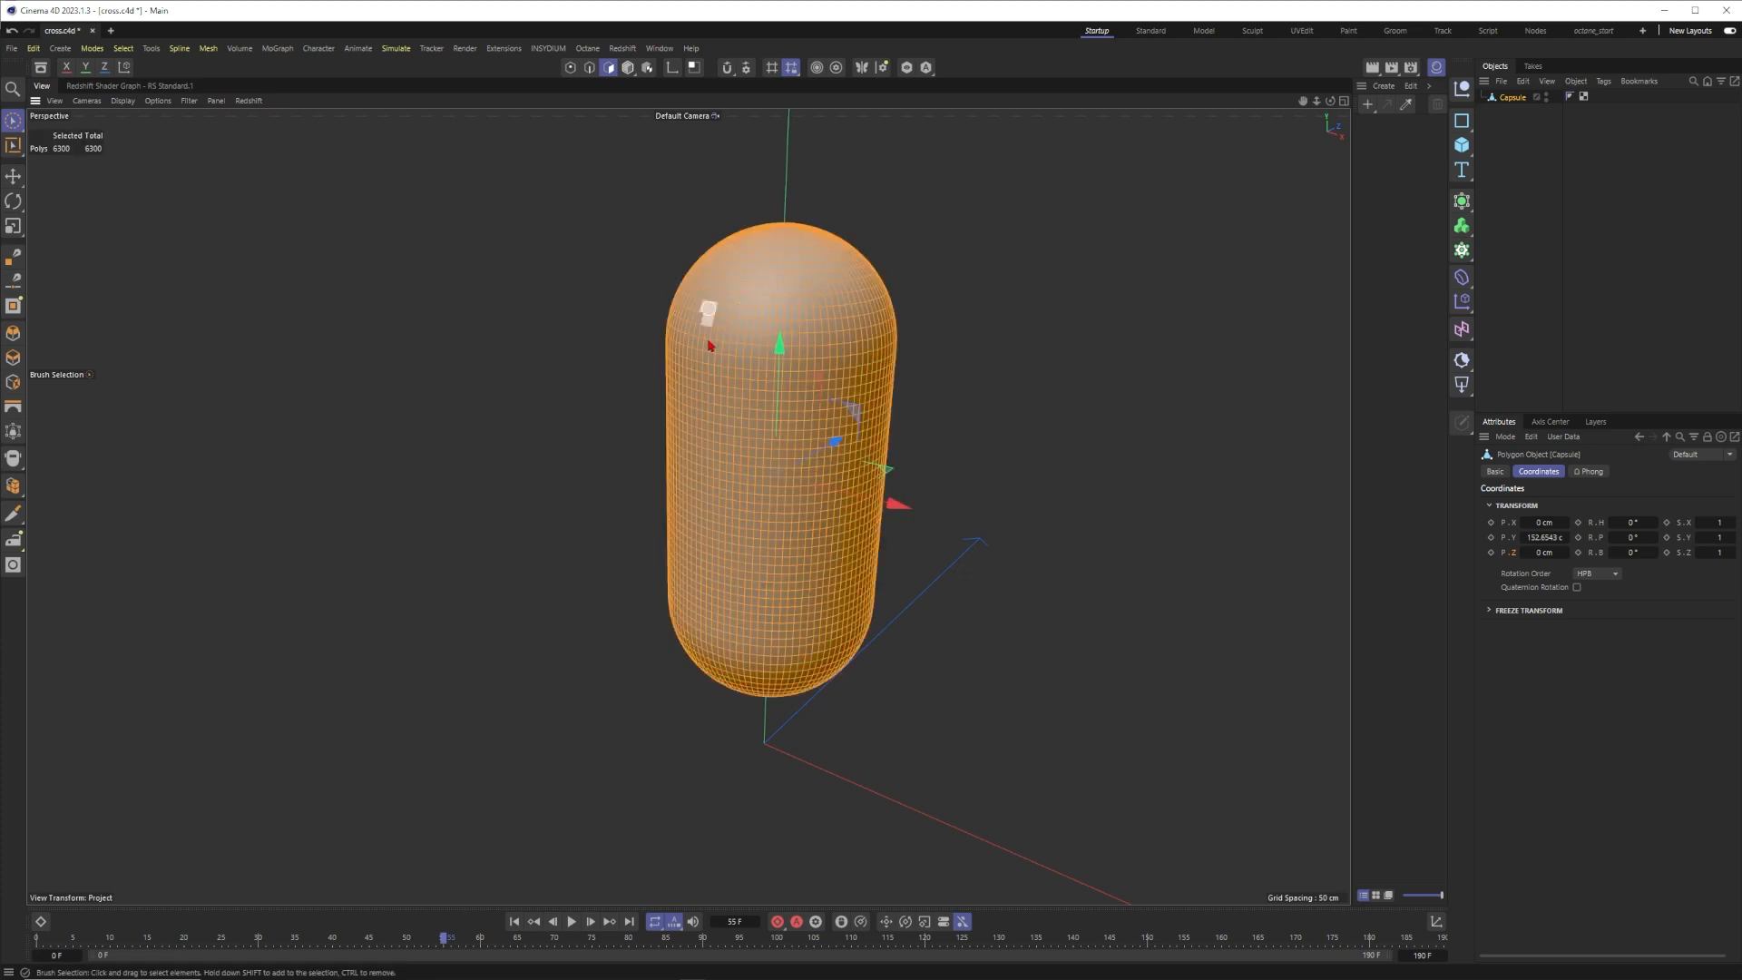
- Apply Select > Set Vertex Weight to the selected polygons at the default value
left_click(123, 48)
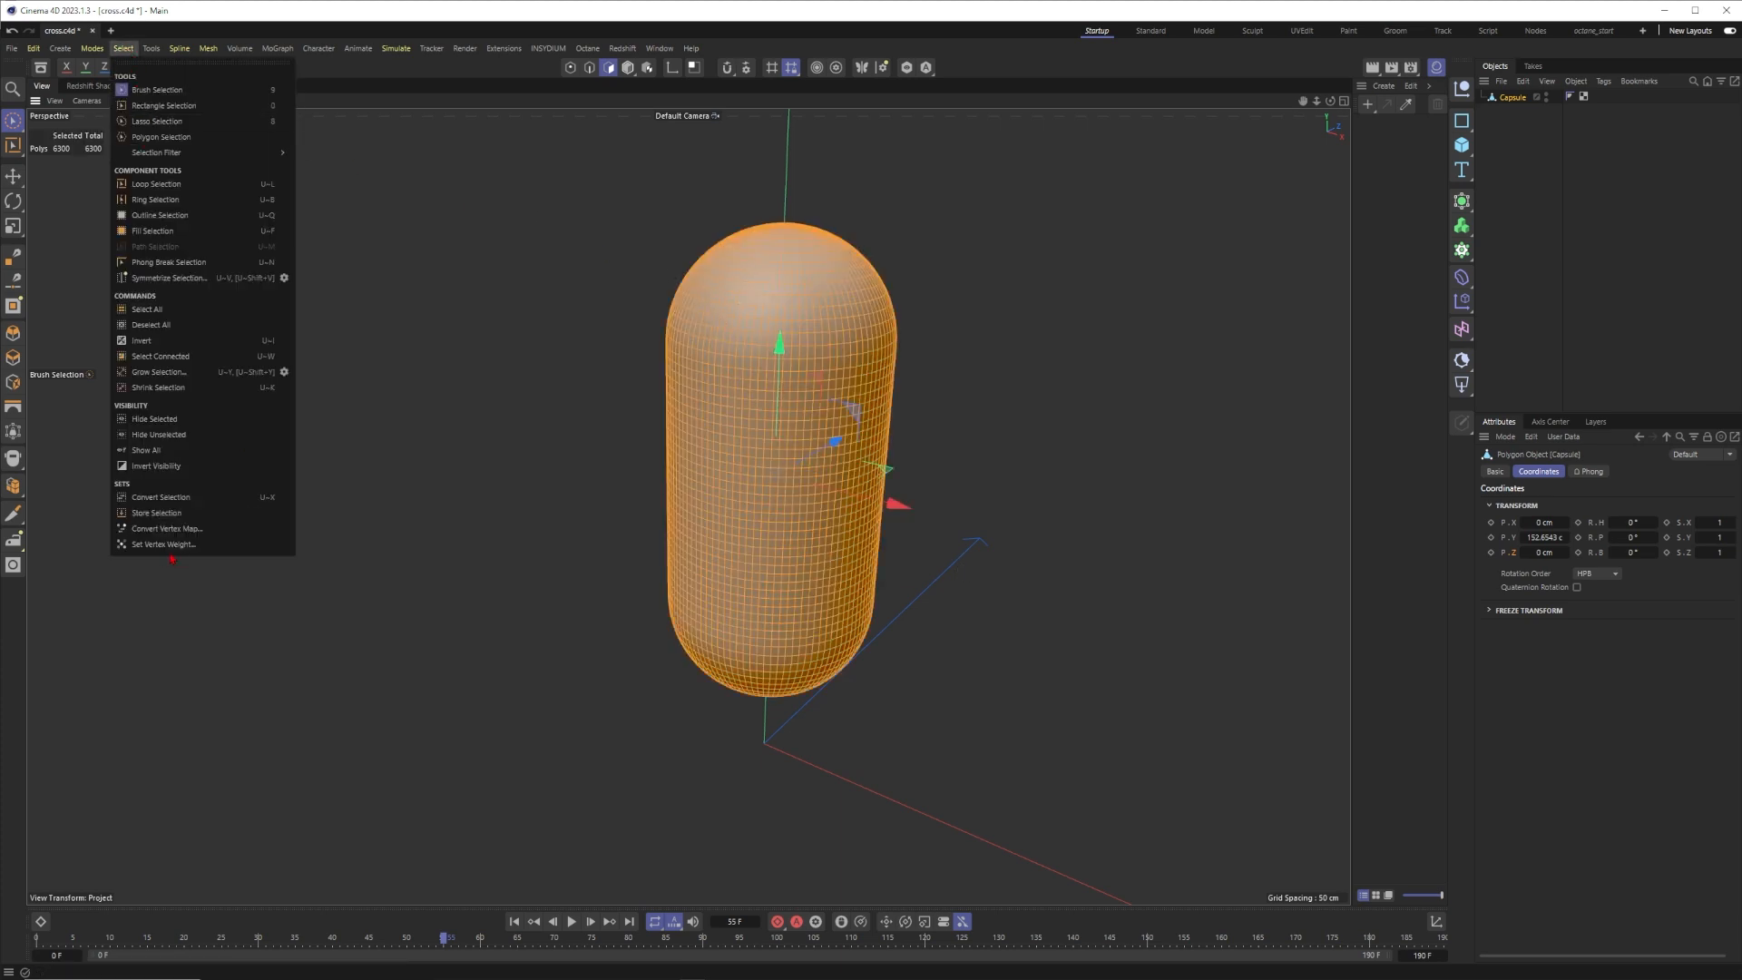
left_click(163, 545)
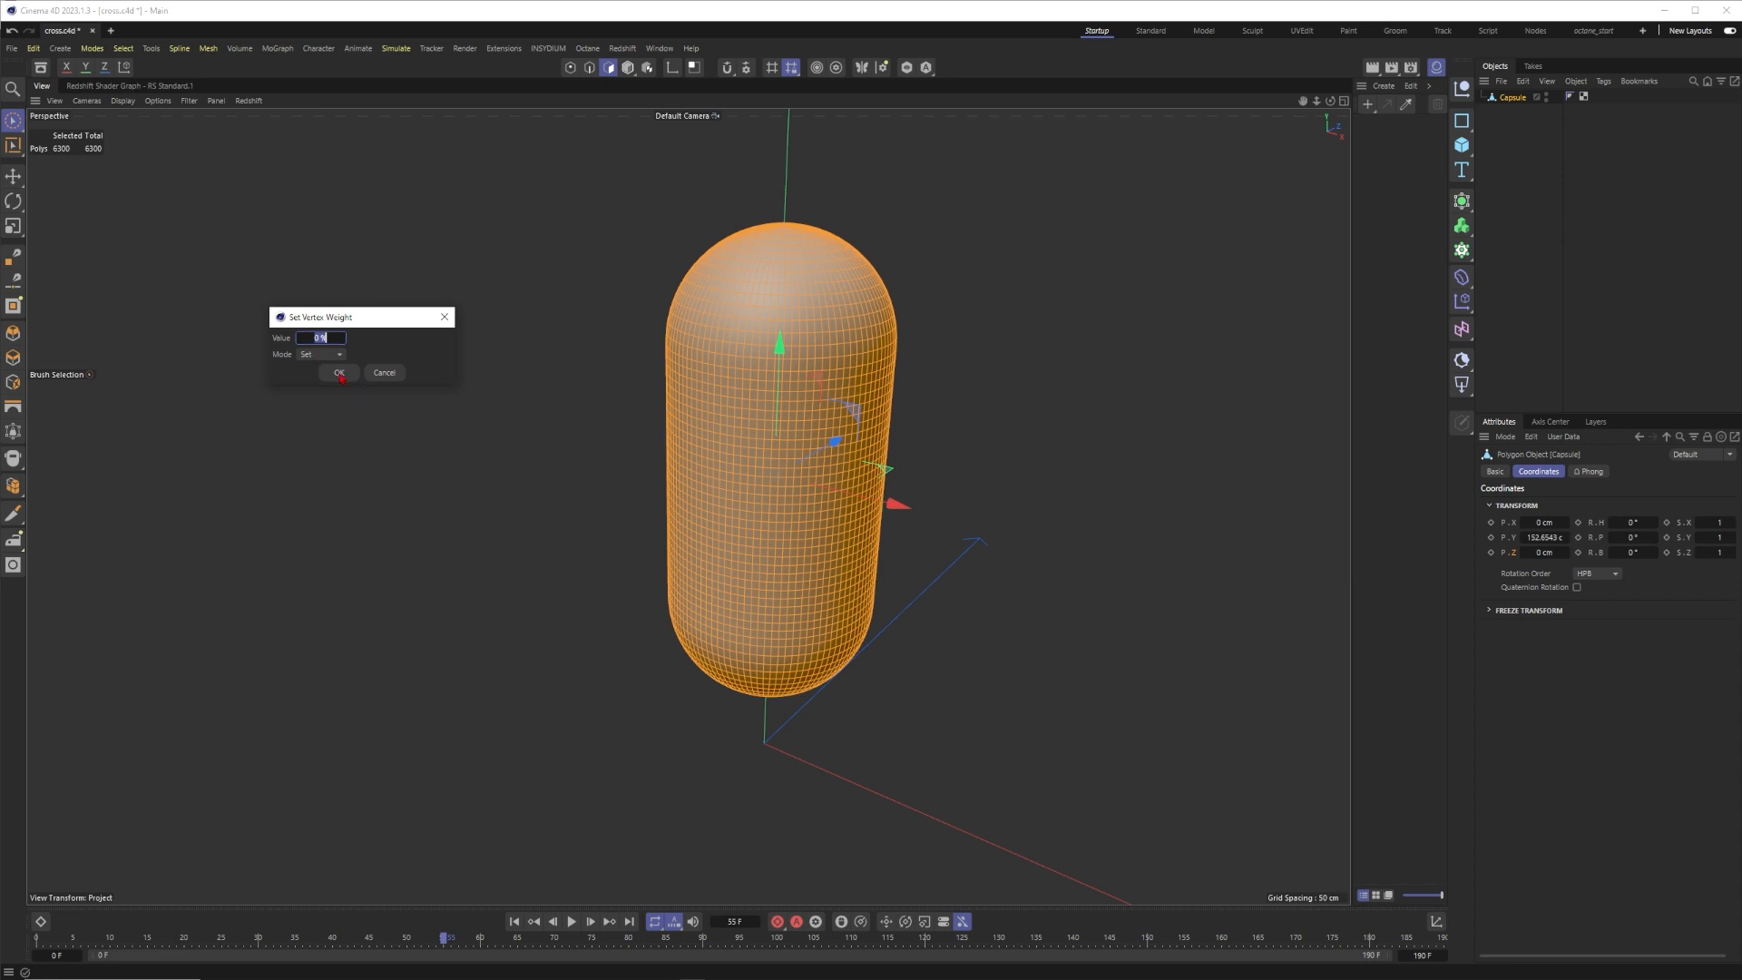
left_click(337, 372)
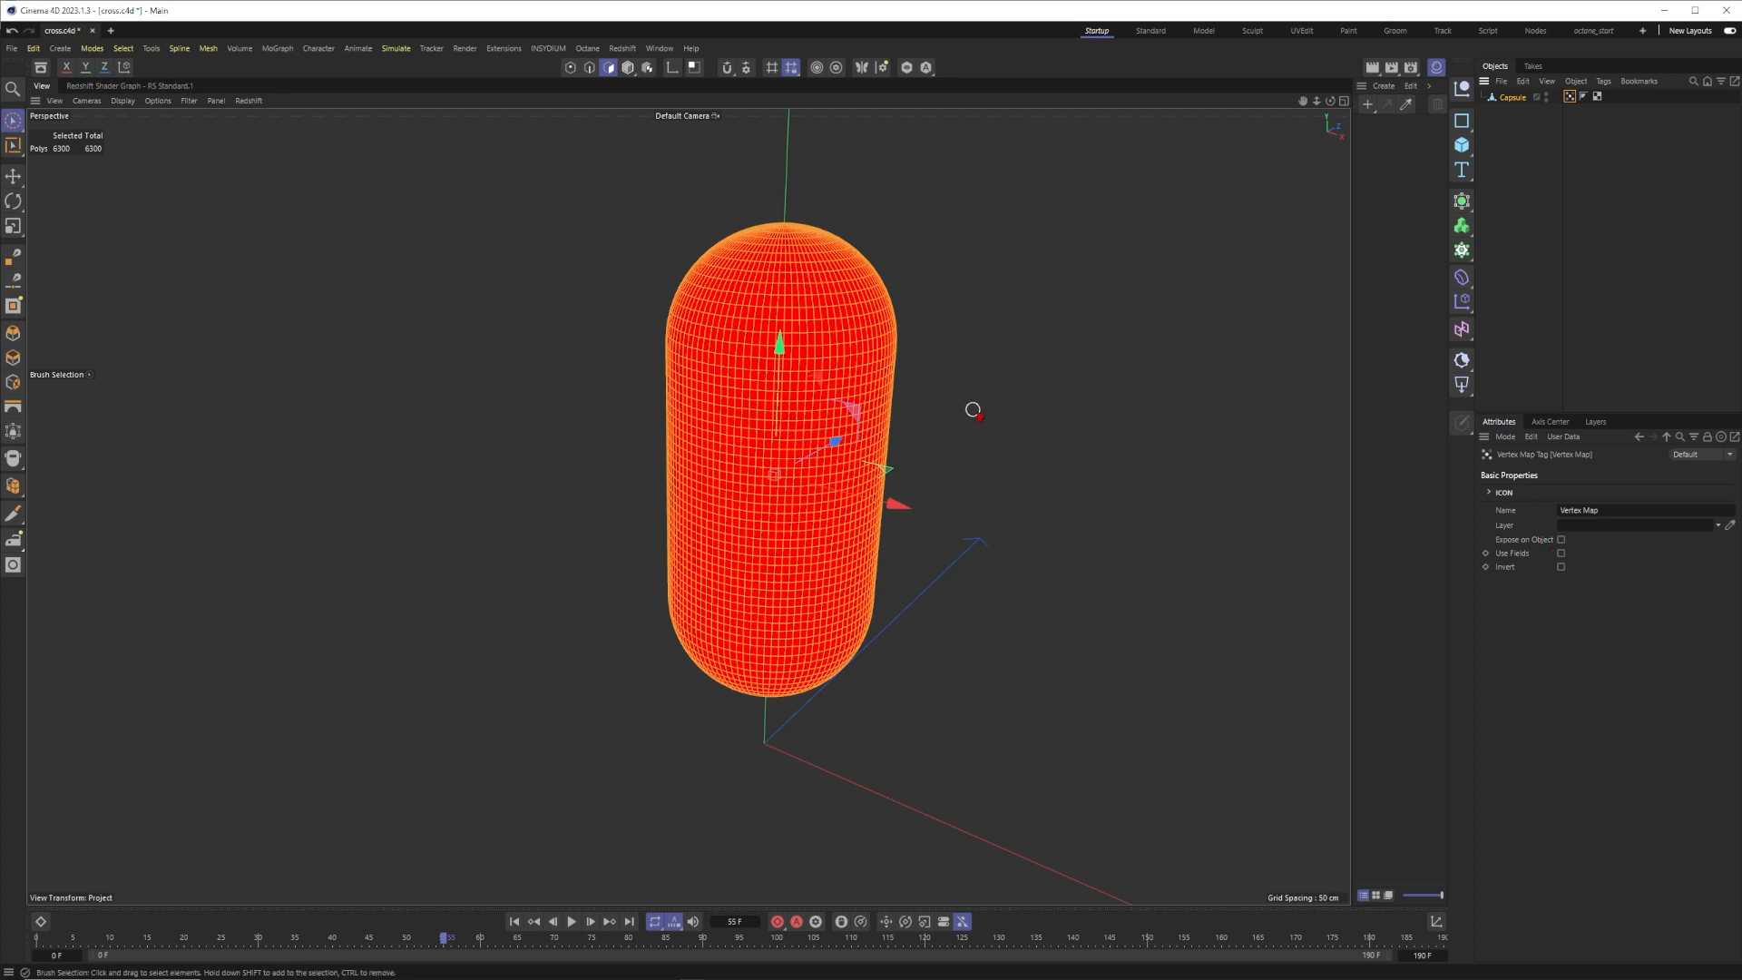
mouse_move(904, 556)
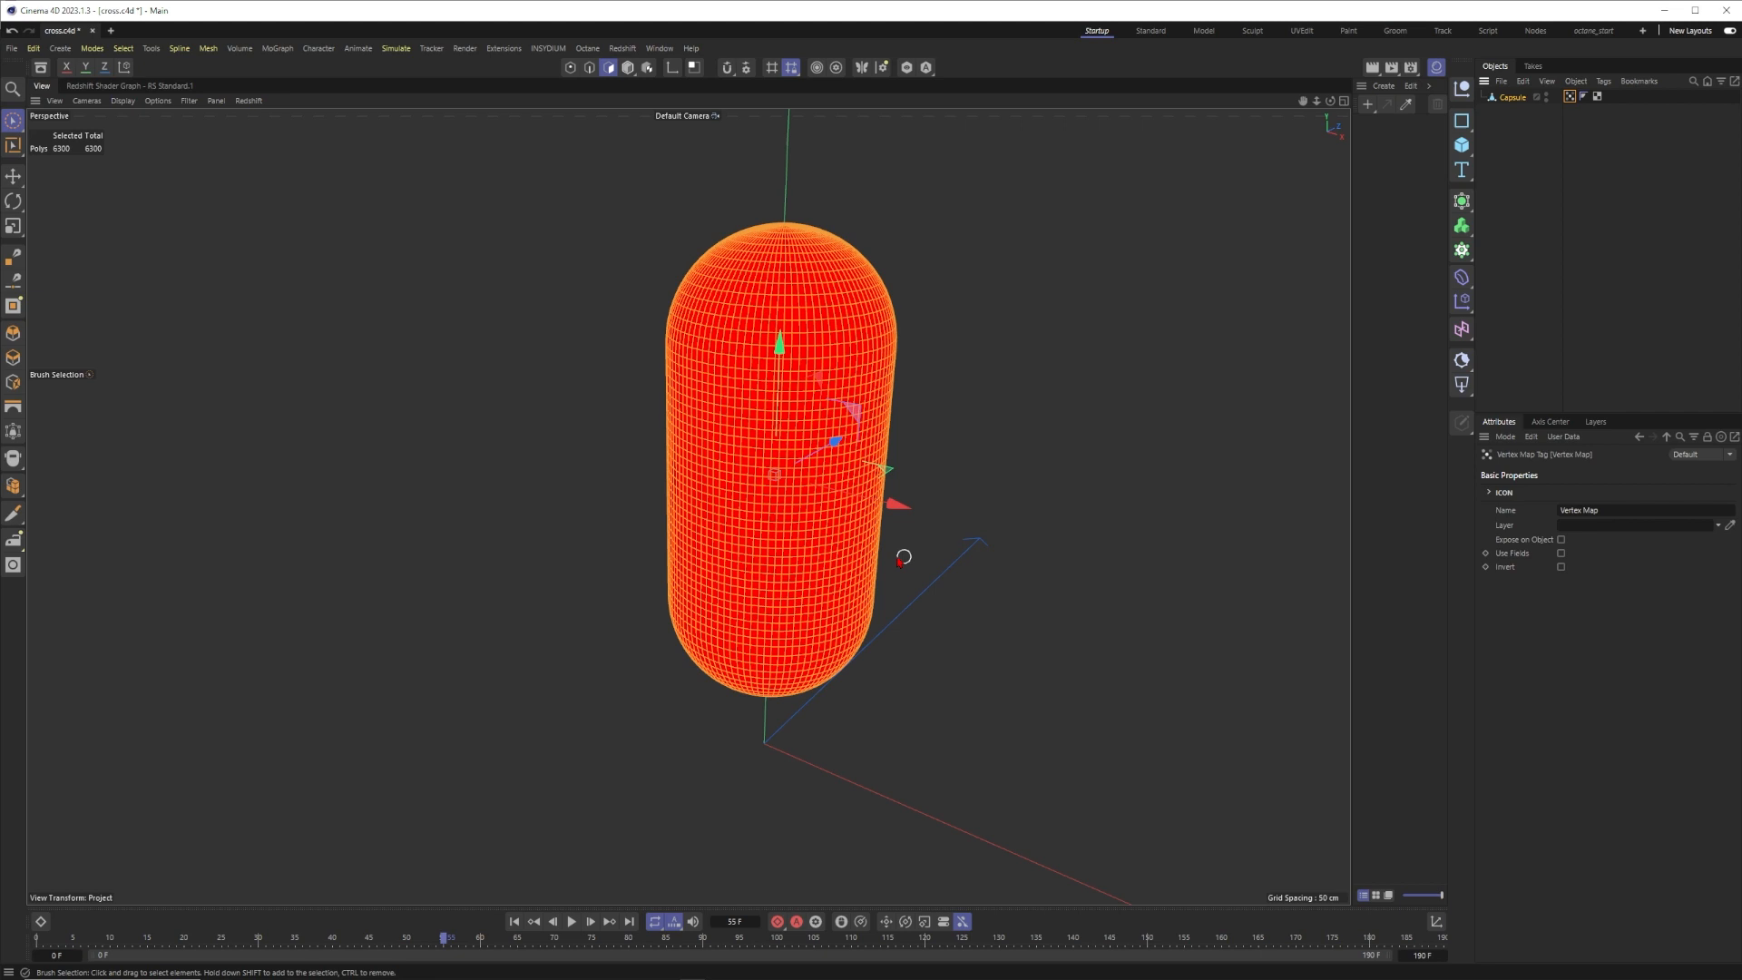
mouse_move(952, 574)
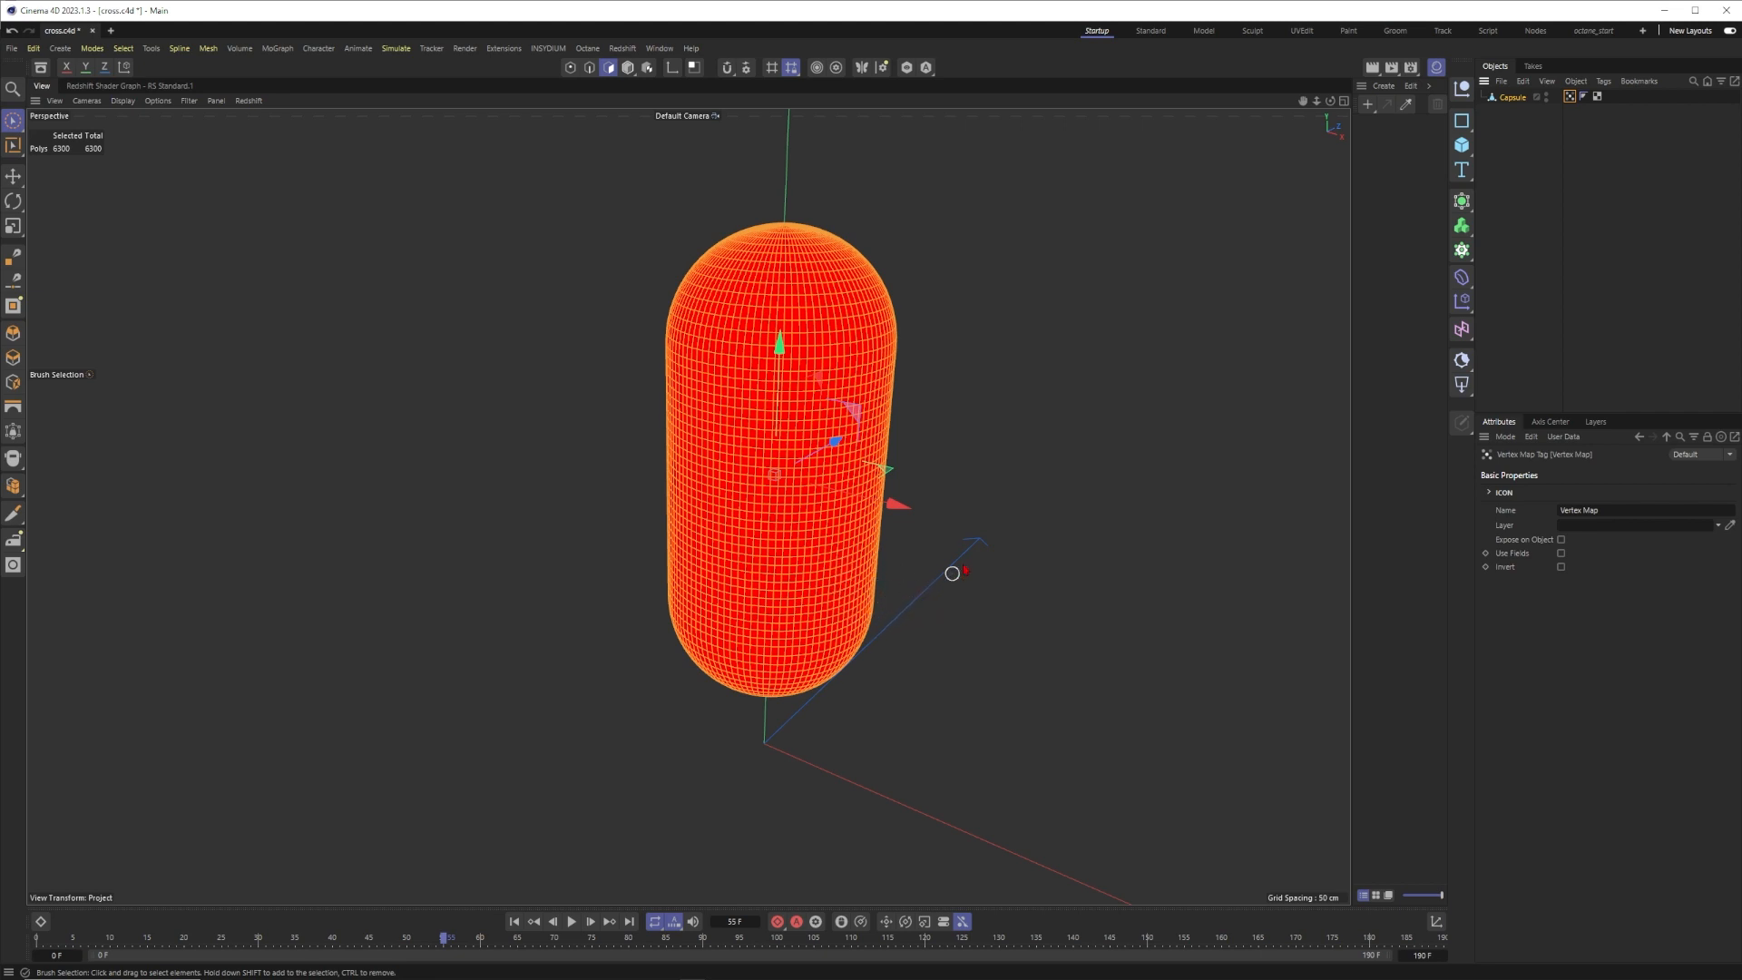
- Add a Spherical Field to the vertex map's Fields list and place it below the capsule
left_click(1528, 471)
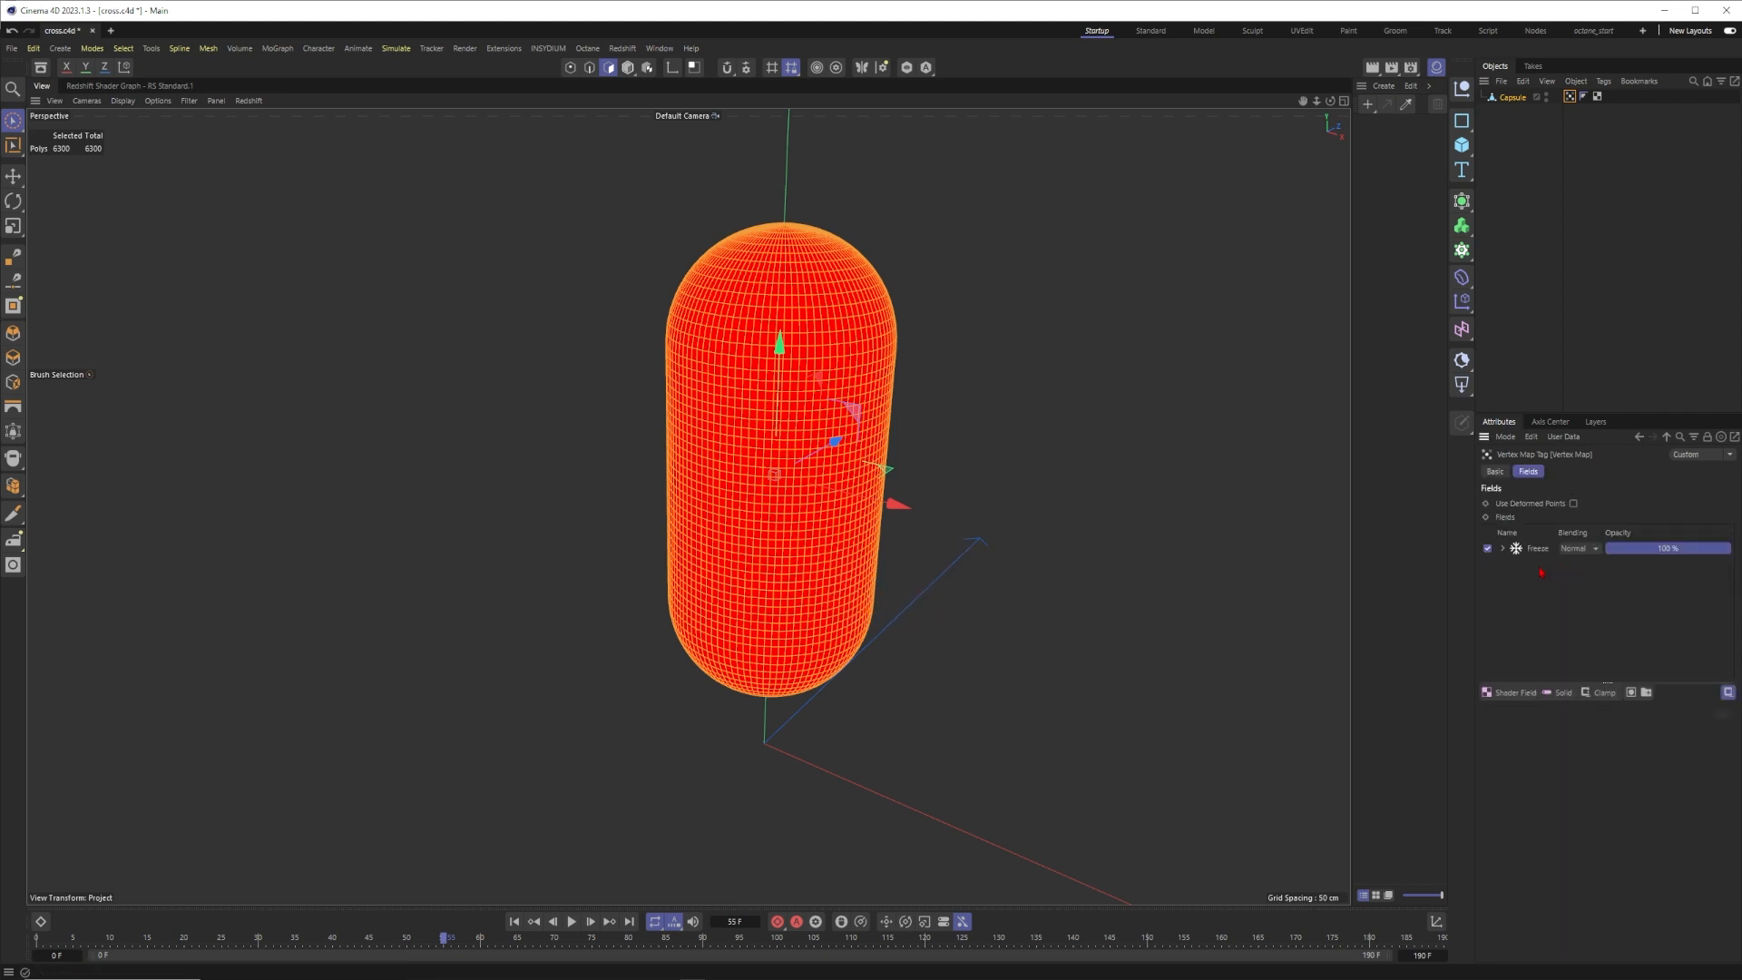
left_click(1538, 548)
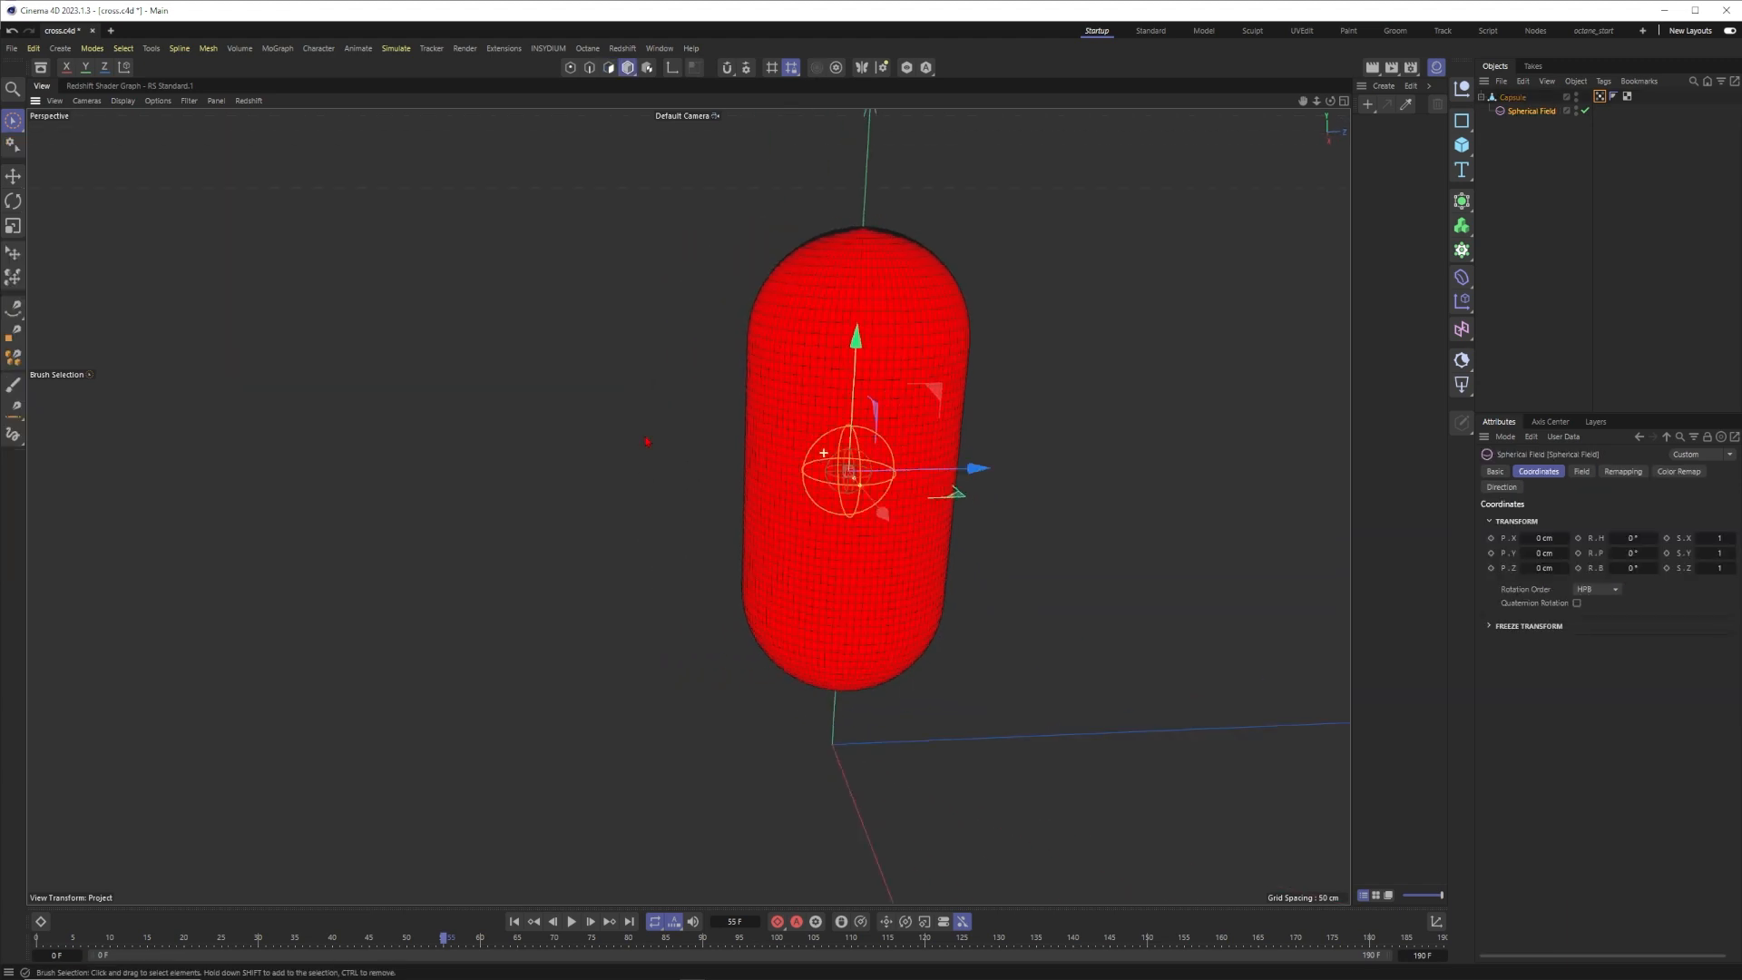
left_click_drag(850, 472, 901, 534)
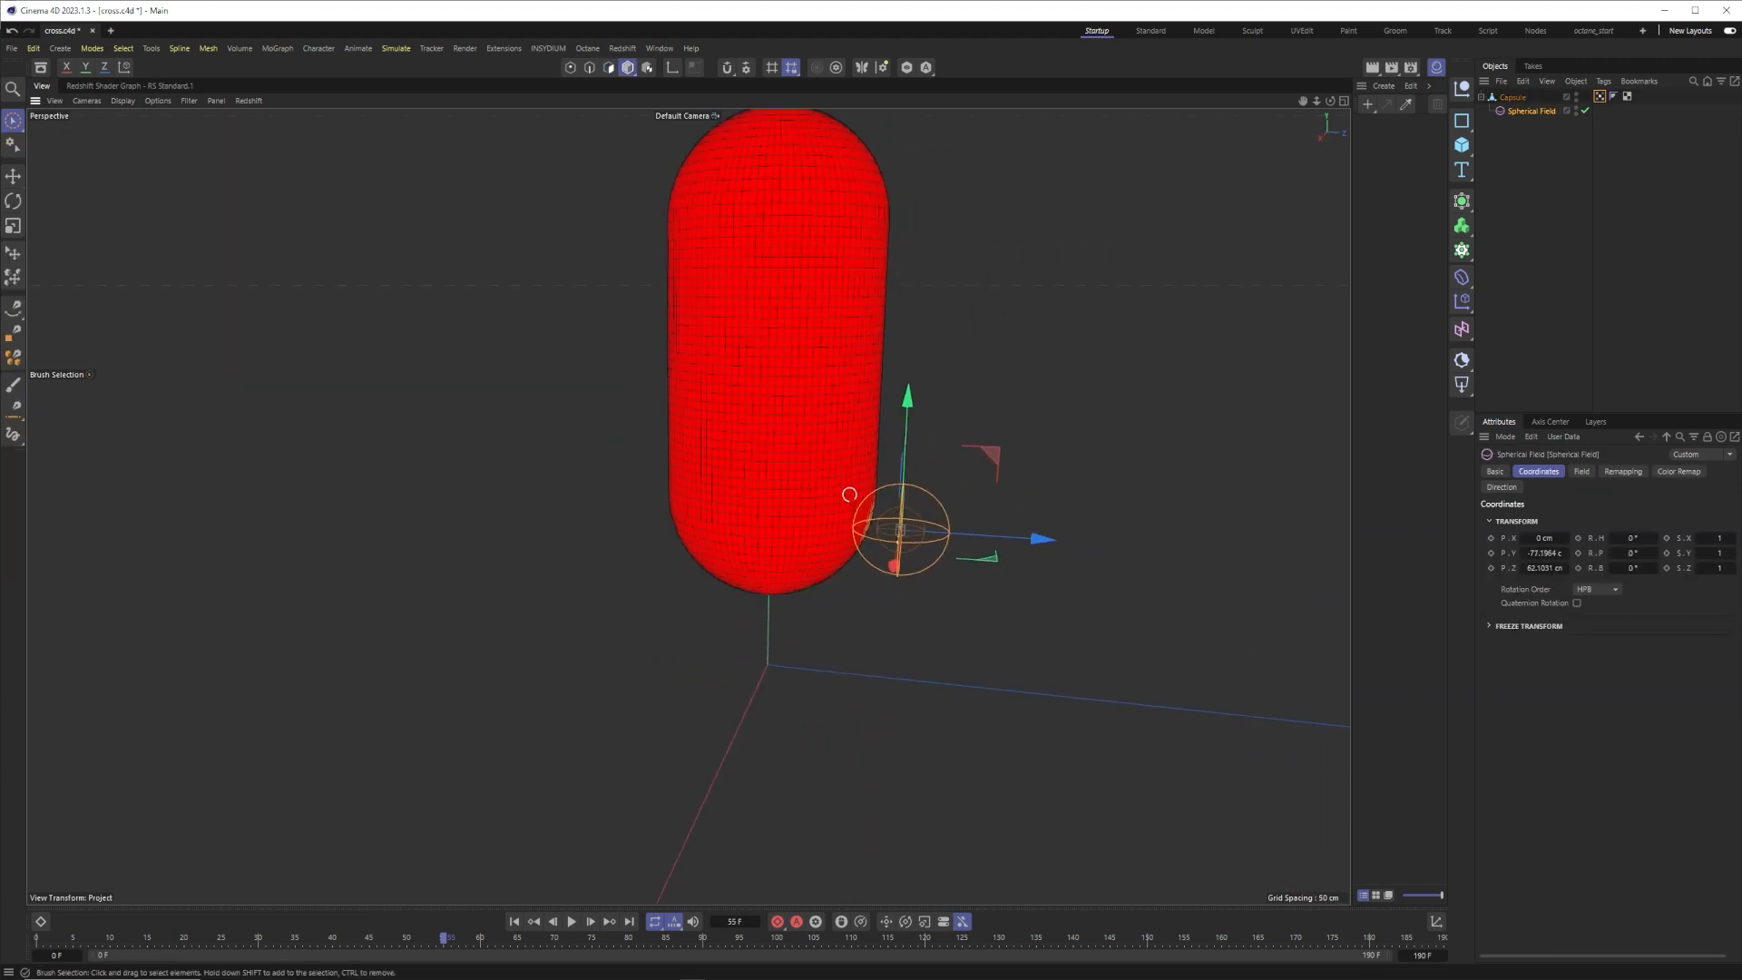
left_click_drag(447, 937, 187, 936)
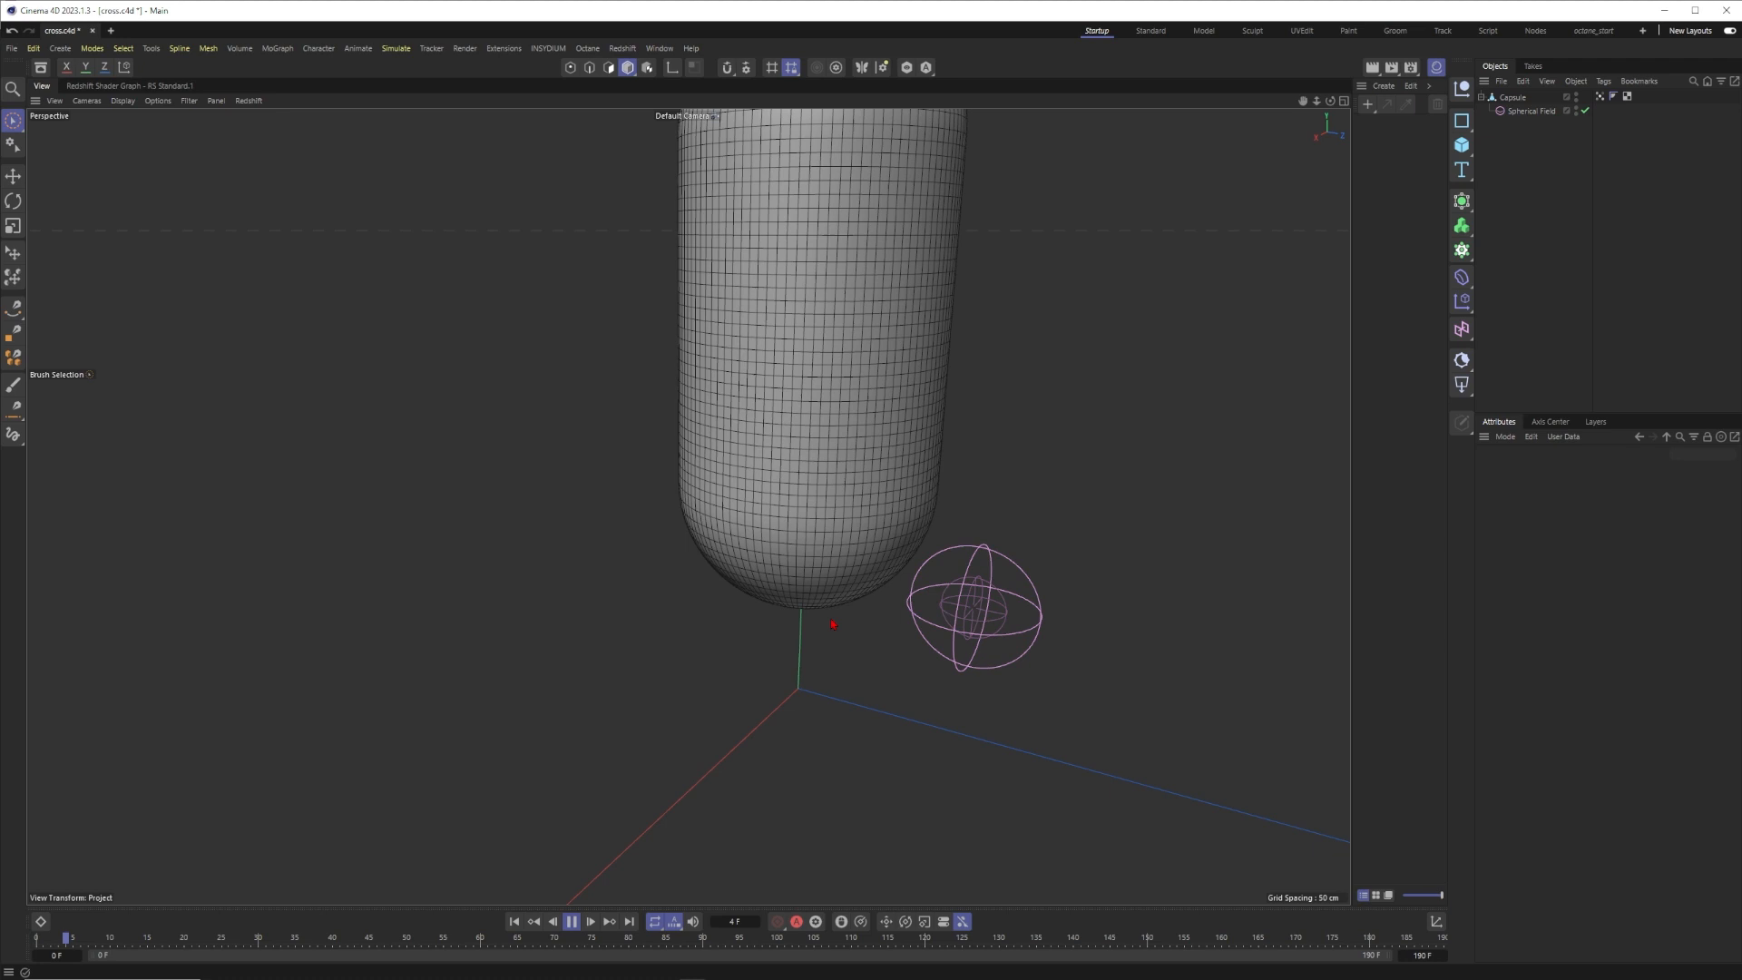
left_click(1534, 110)
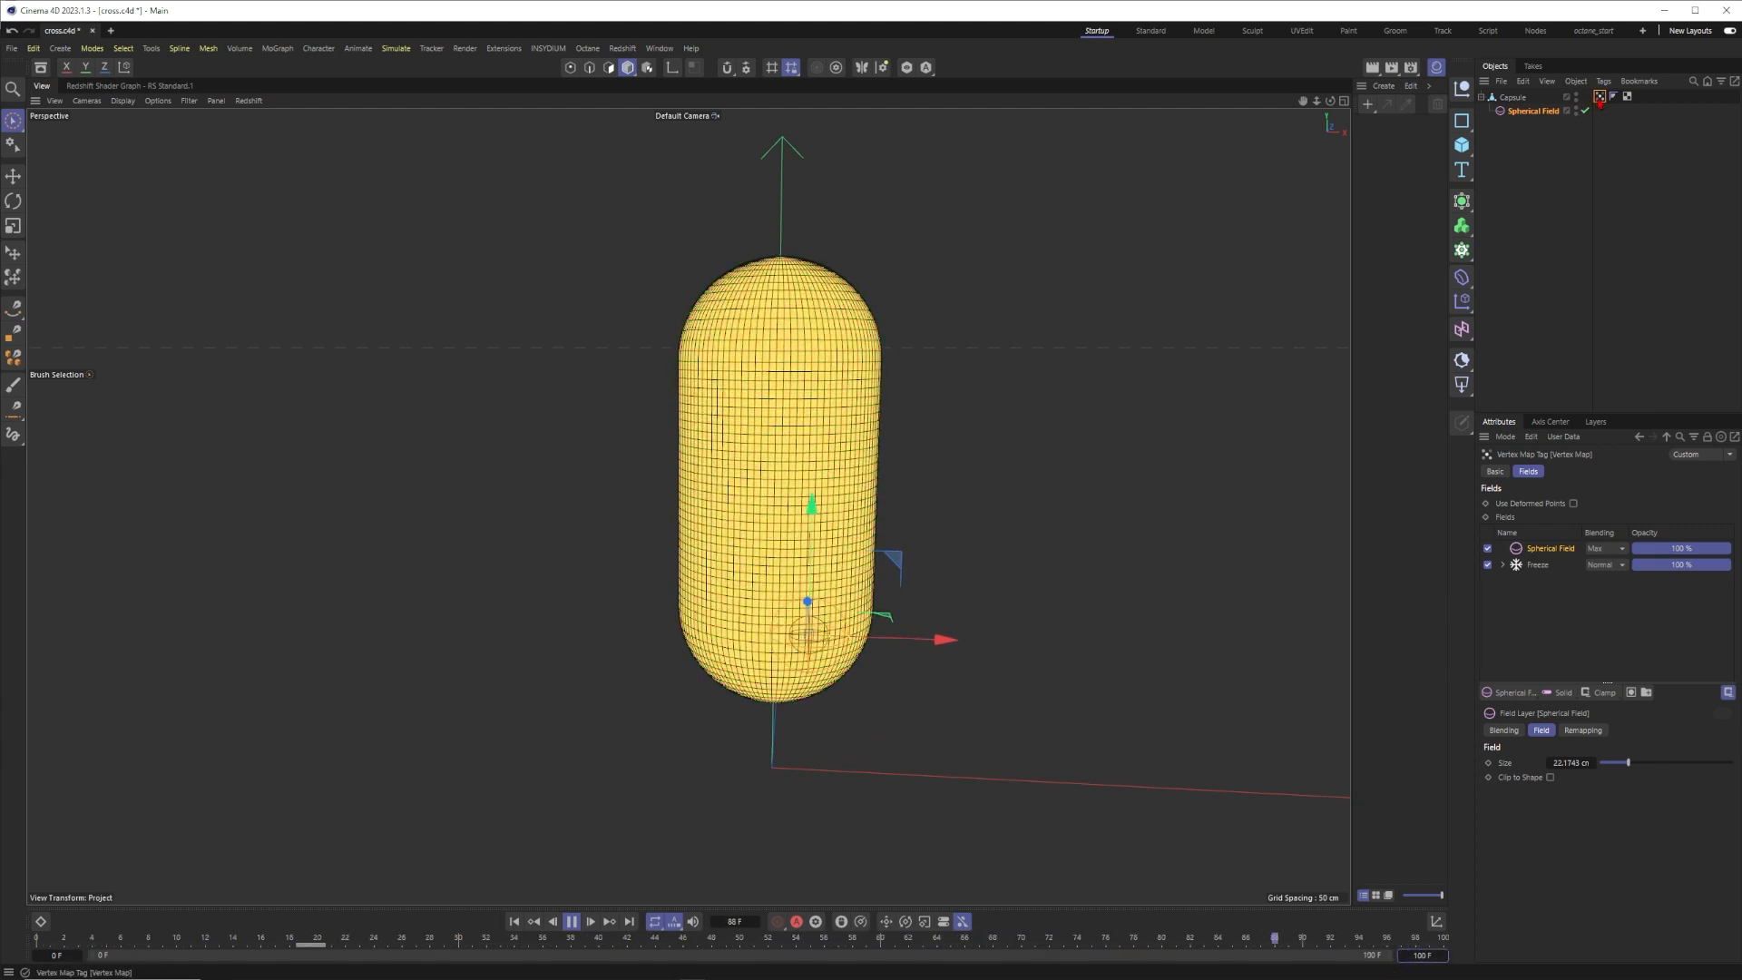
- Duplicate the vertex map tag, put Spherical Field2 at the top, and clear the Freeze layer
left_click(590, 921)
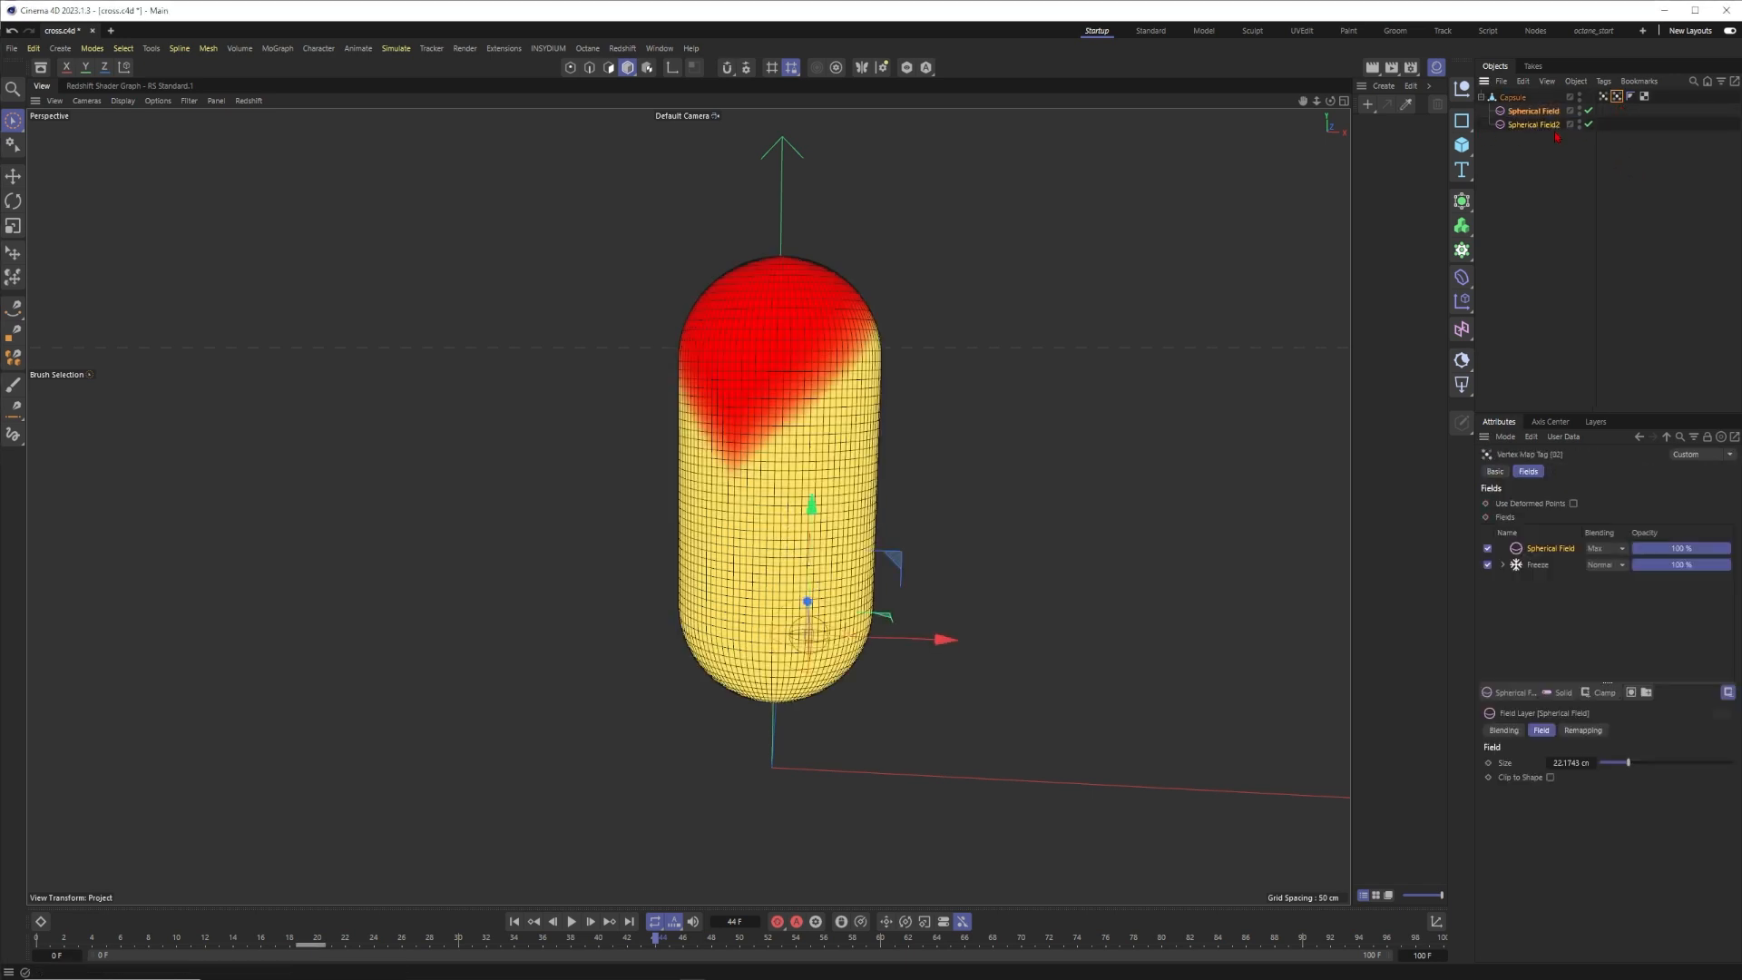
left_click(1537, 124)
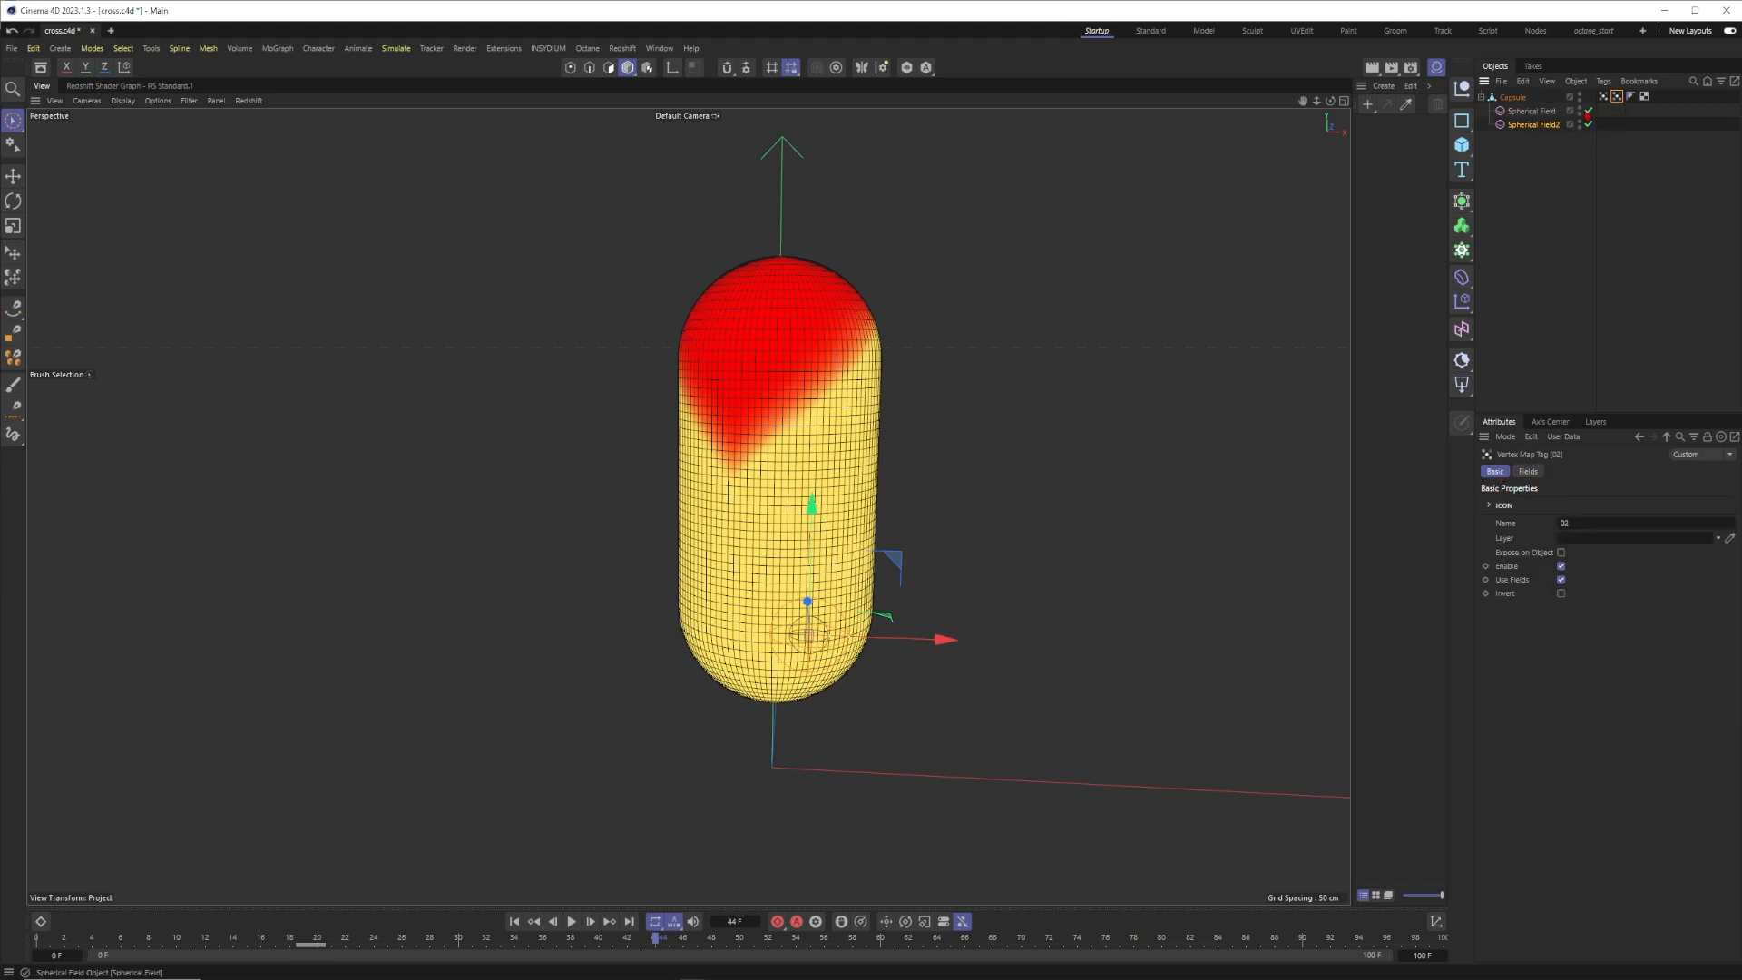
left_click(1526, 471)
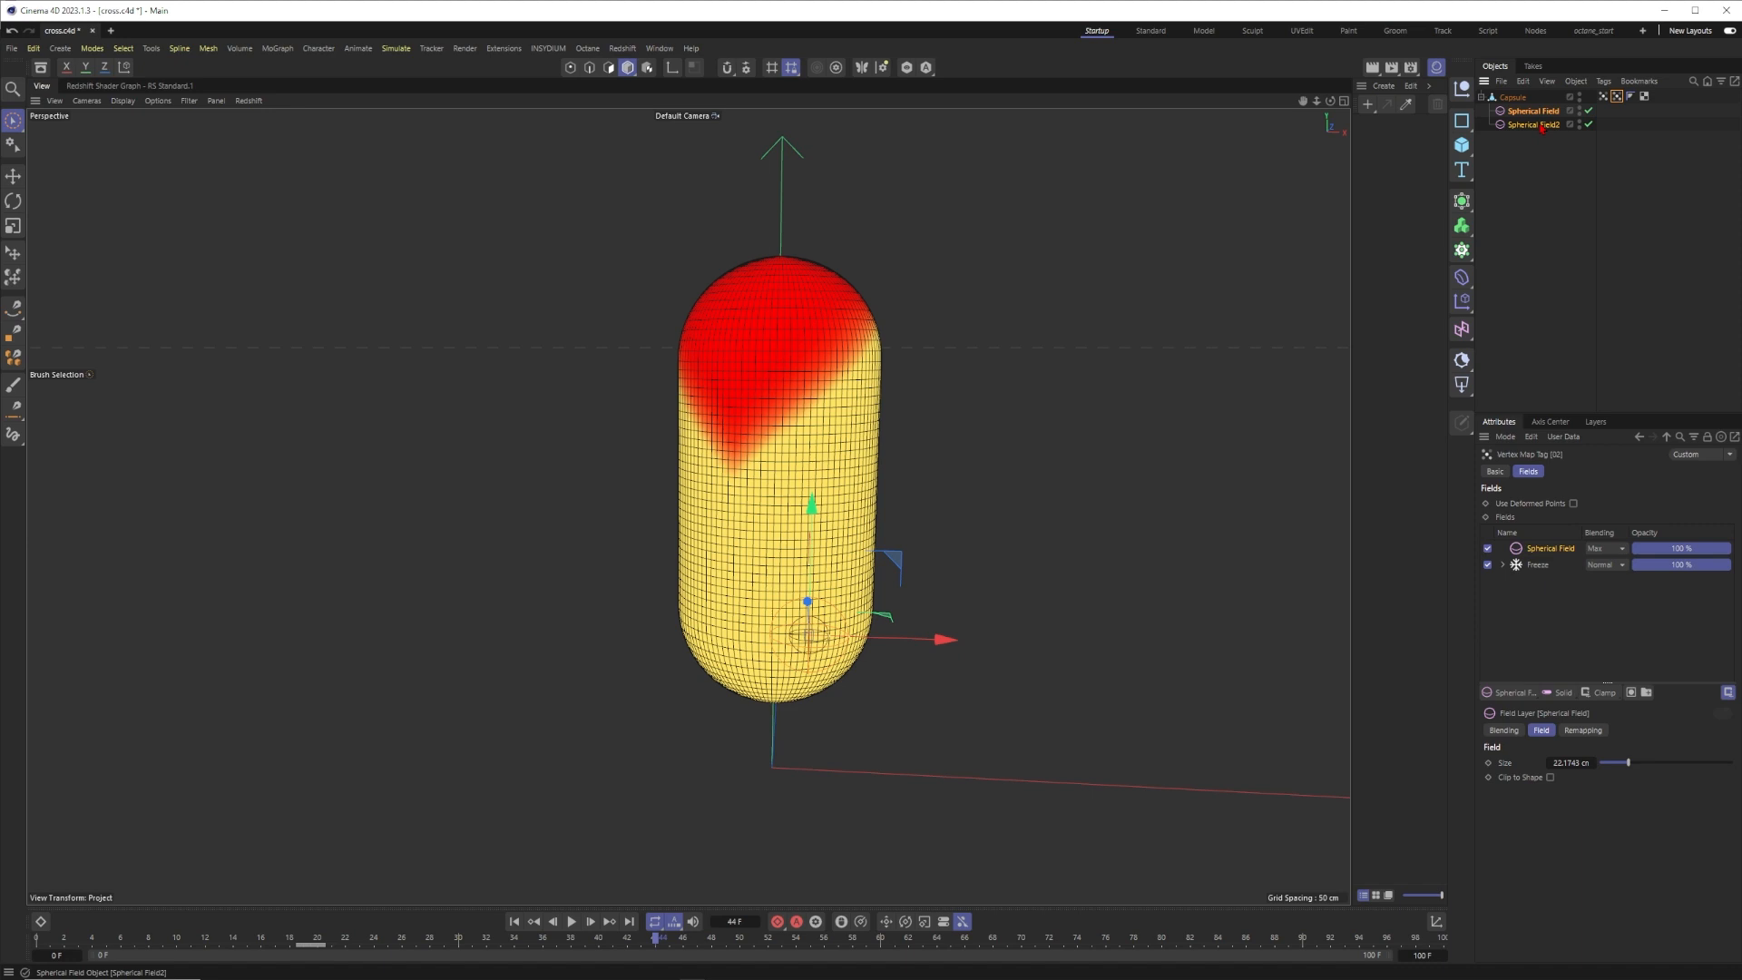
left_click(1535, 124)
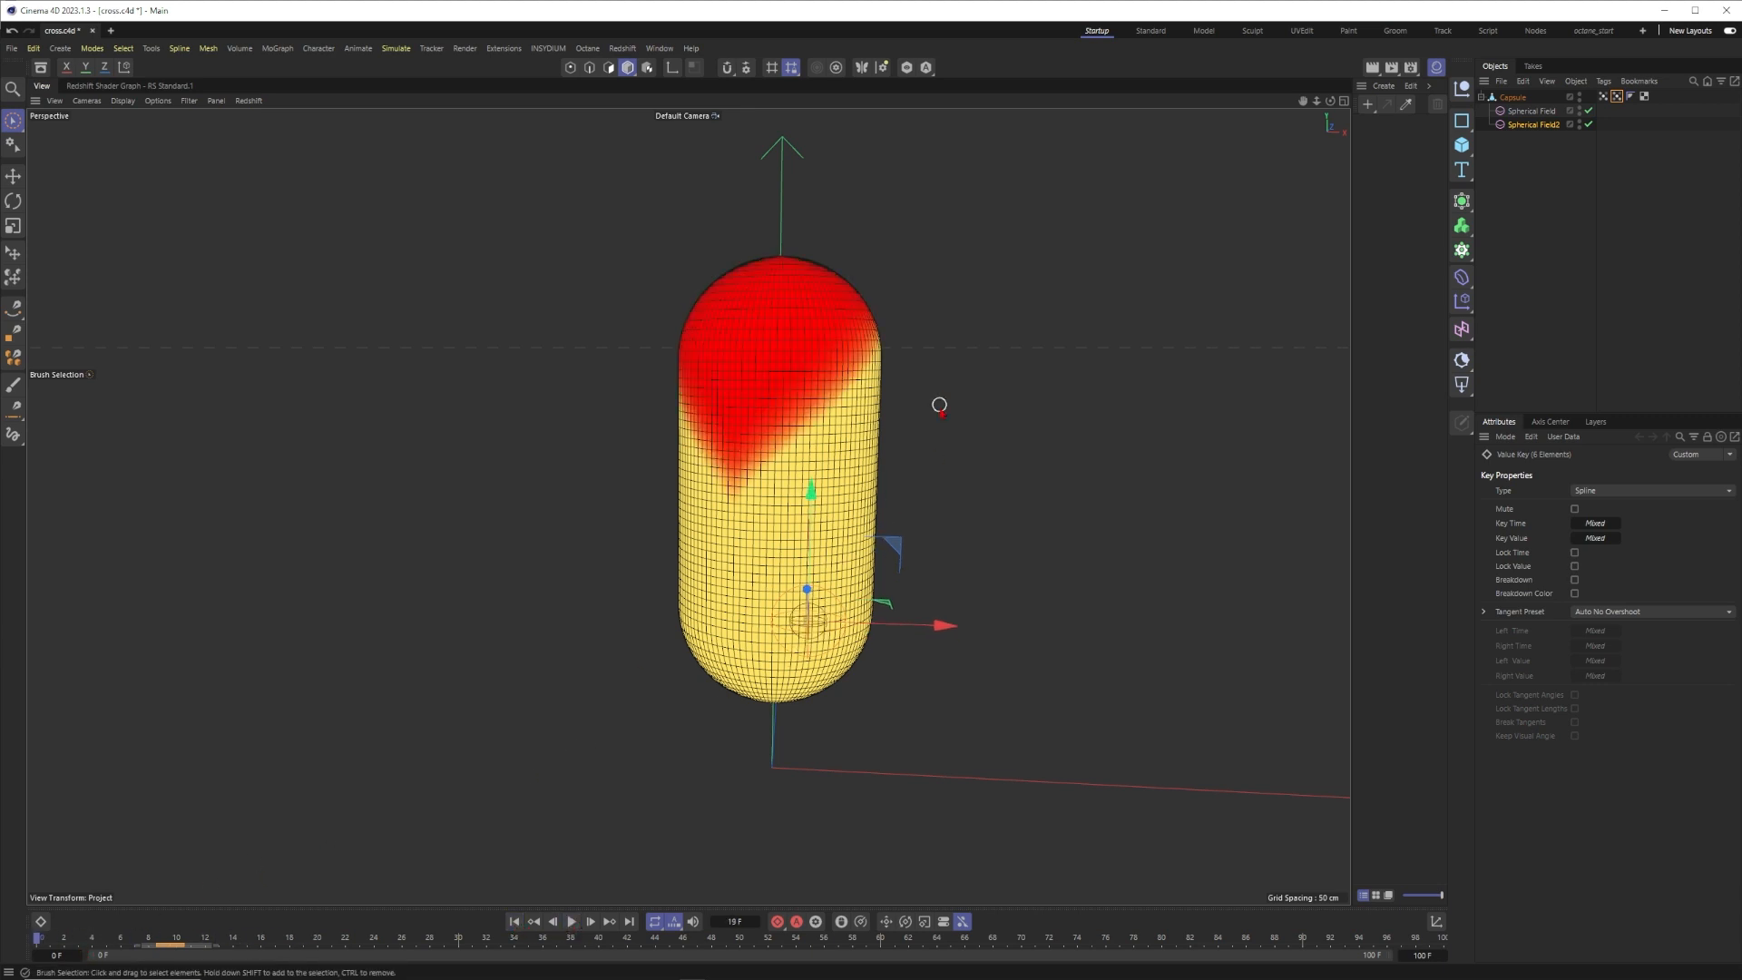
mouse_move(639, 555)
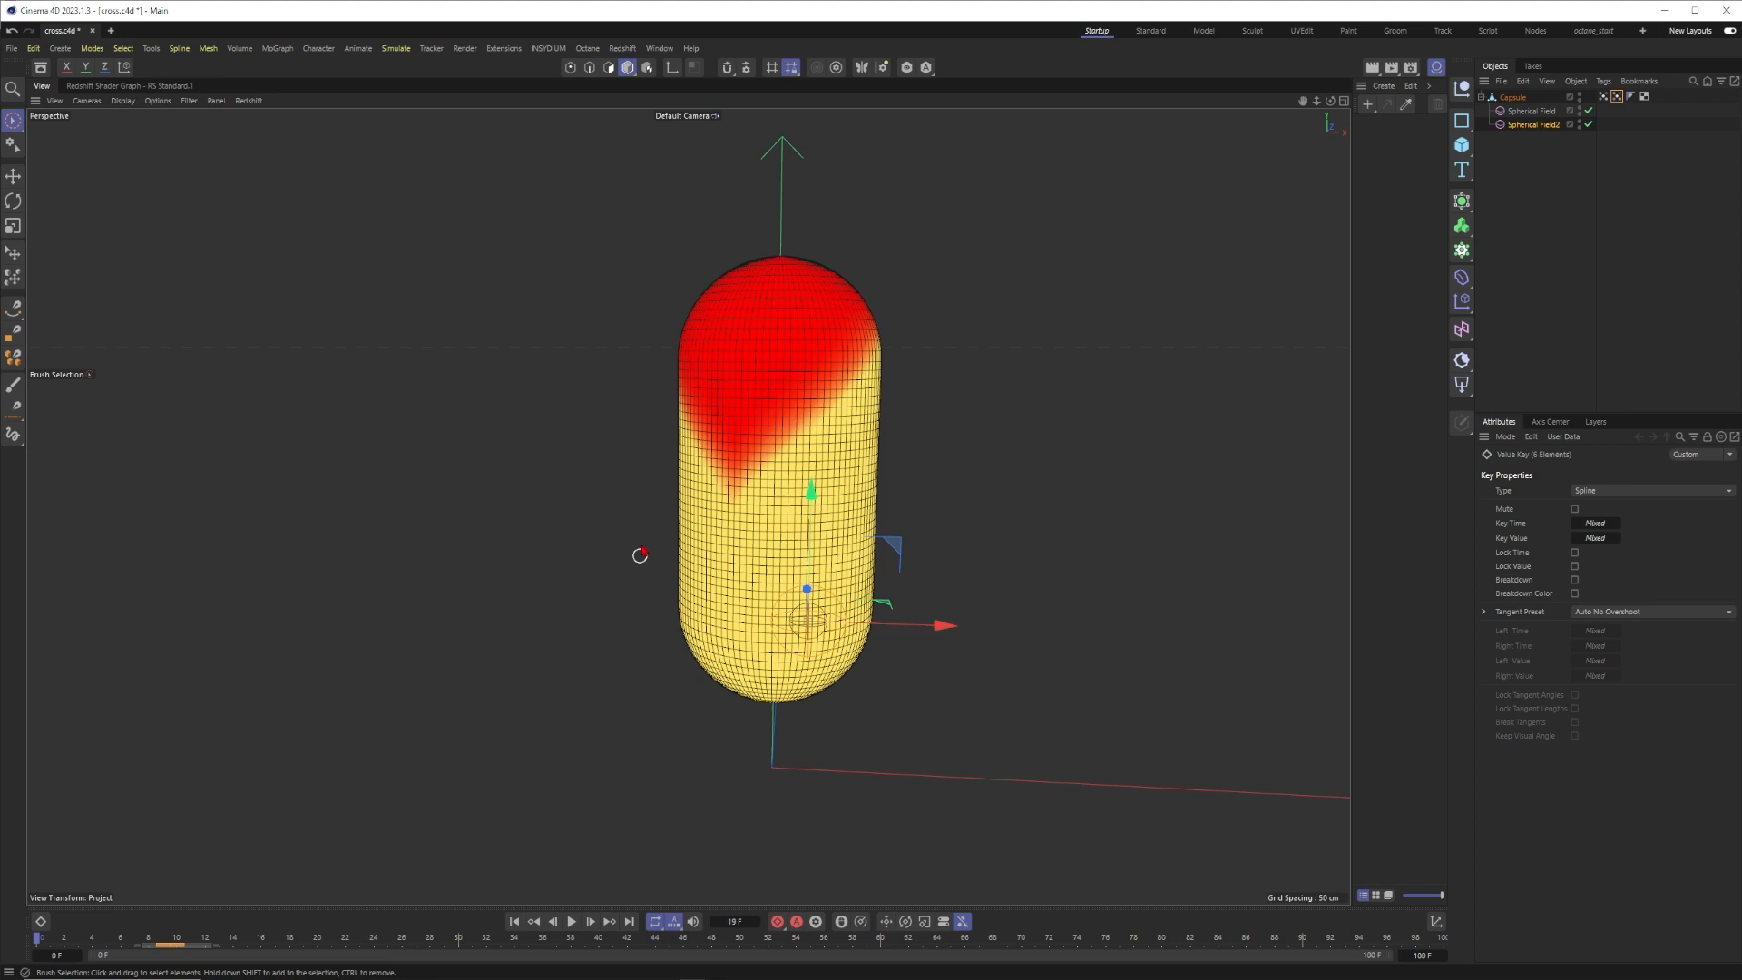
left_click(1536, 124)
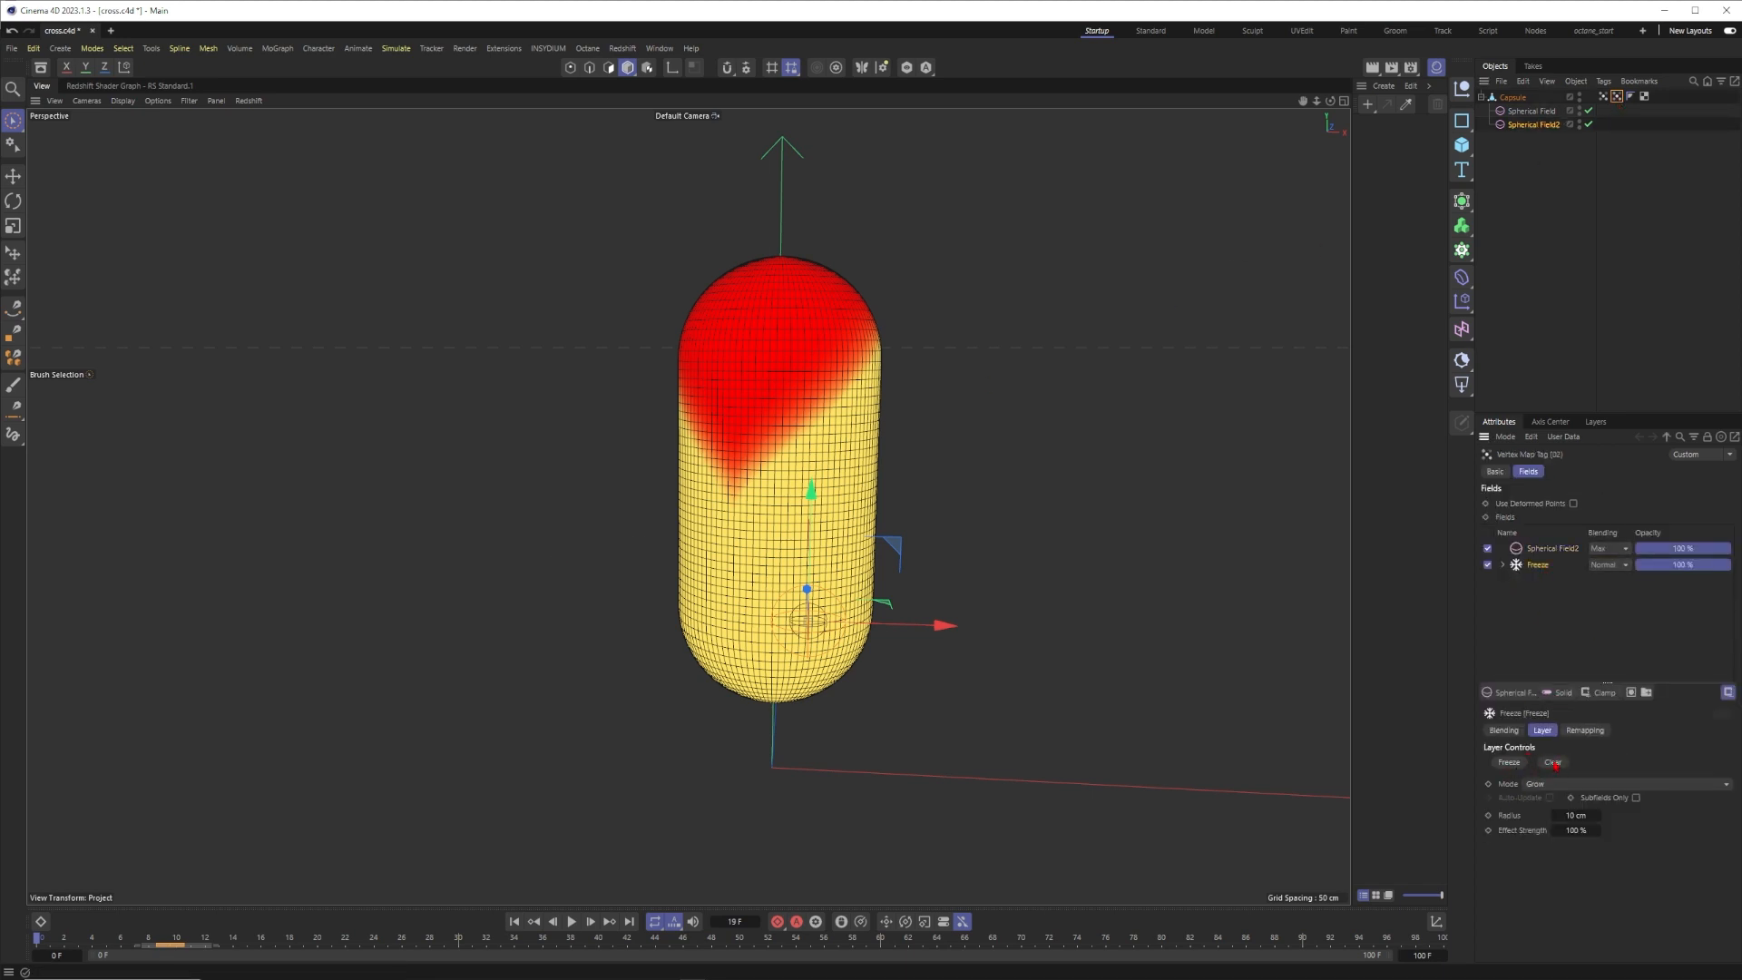
left_click(571, 921)
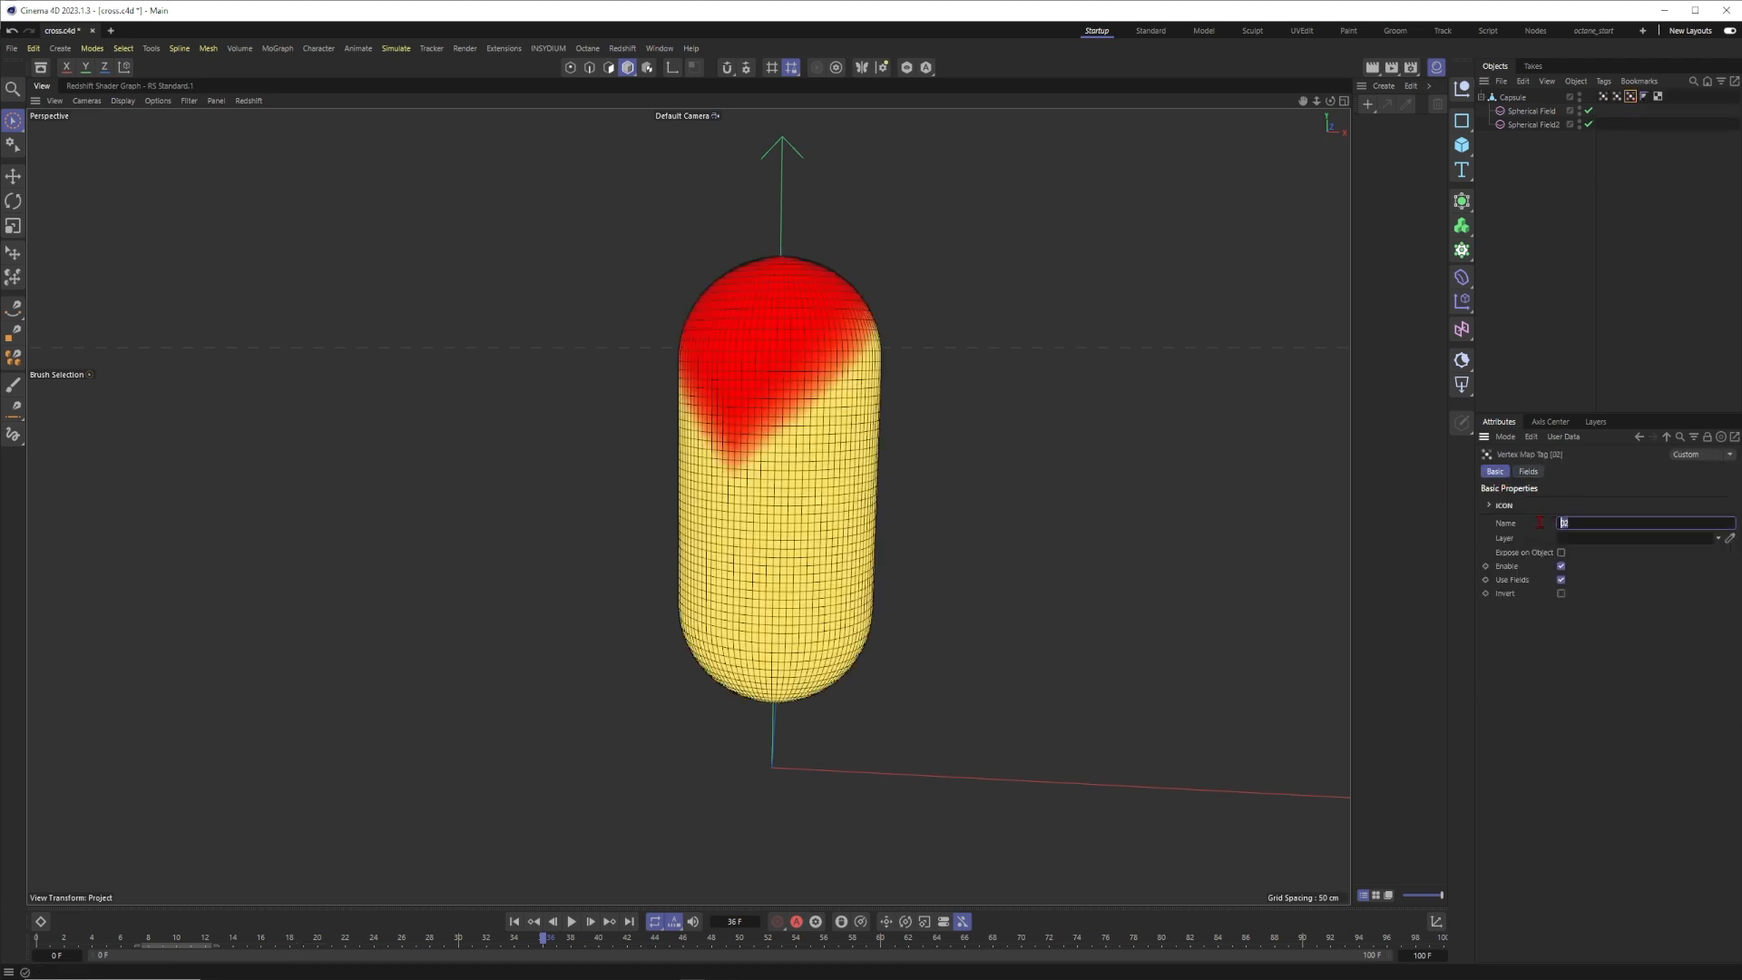
- Set the first field layer's Blending to Subtract and play the animation to preview the wave
left_click(1526, 471)
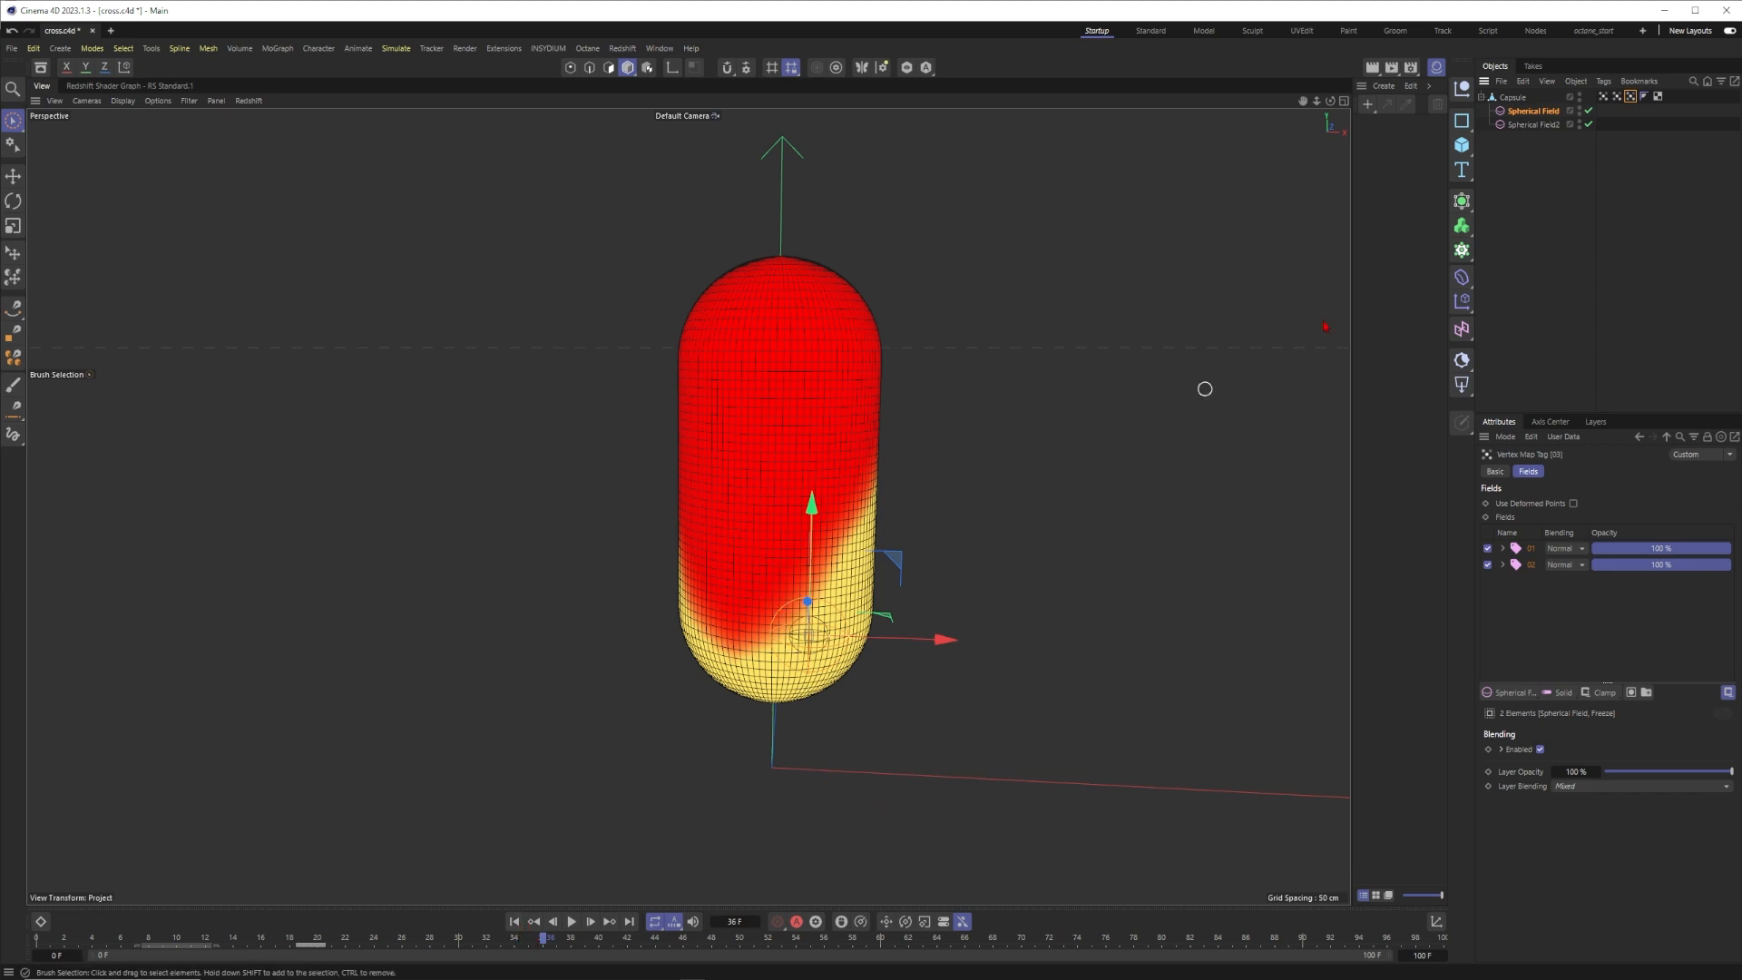
left_click(1563, 548)
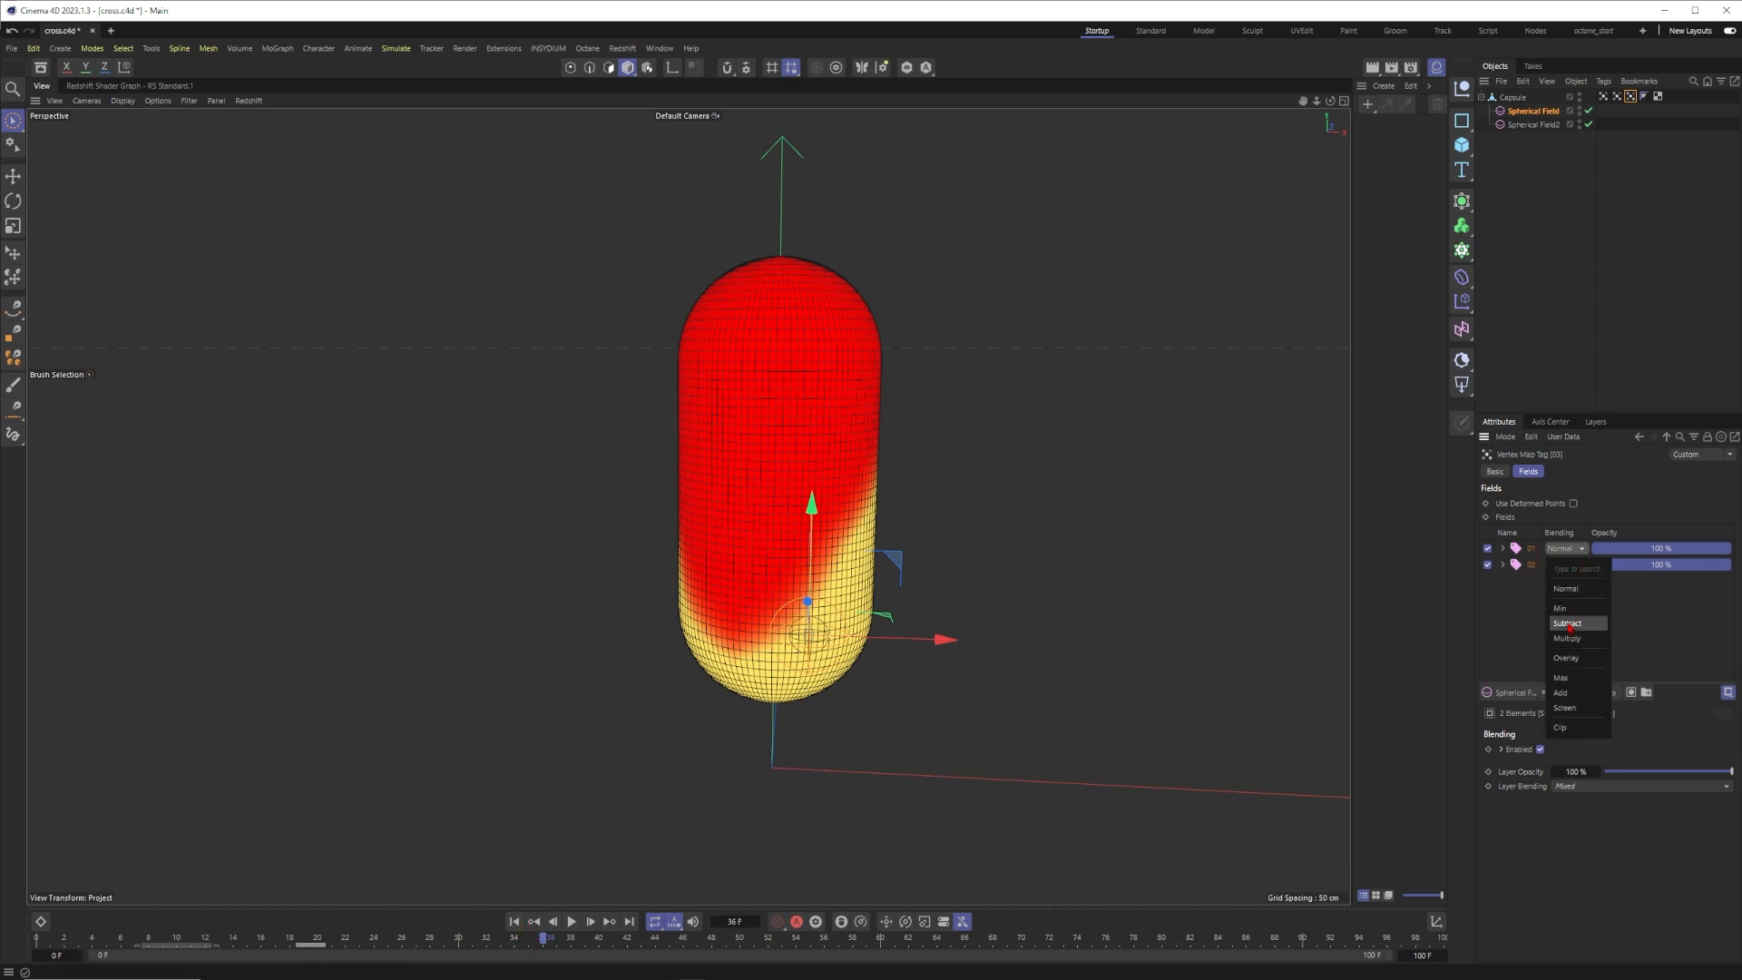
left_click(1567, 622)
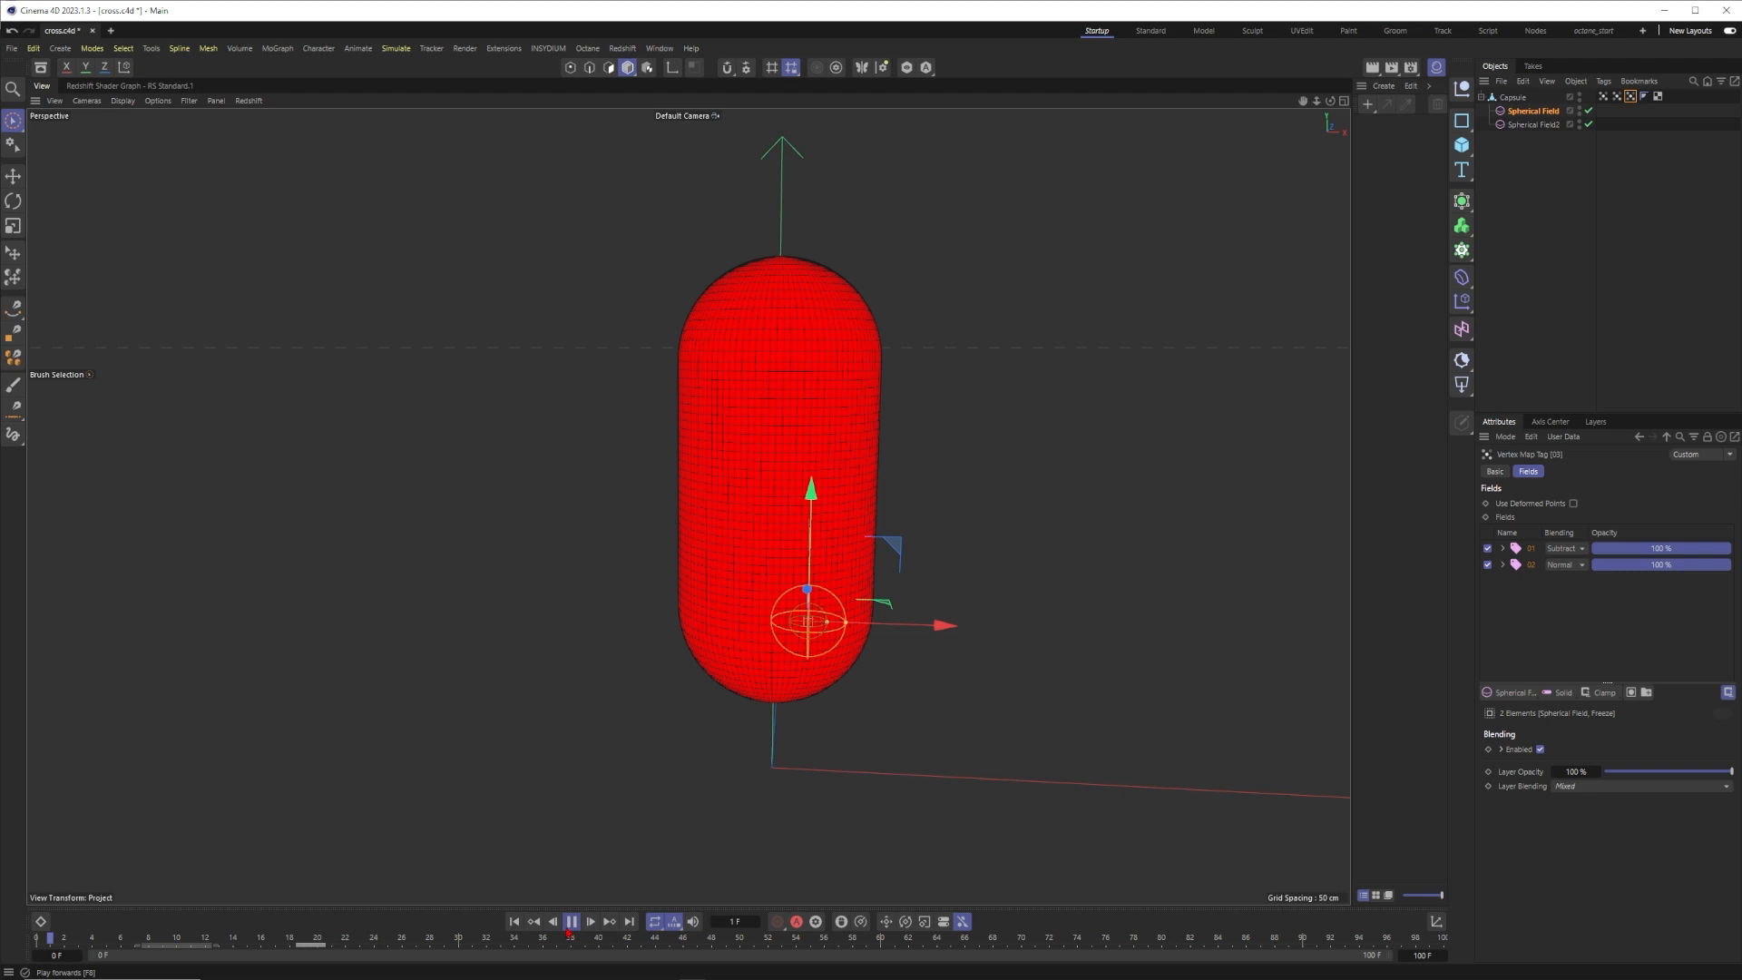
left_click(570, 921)
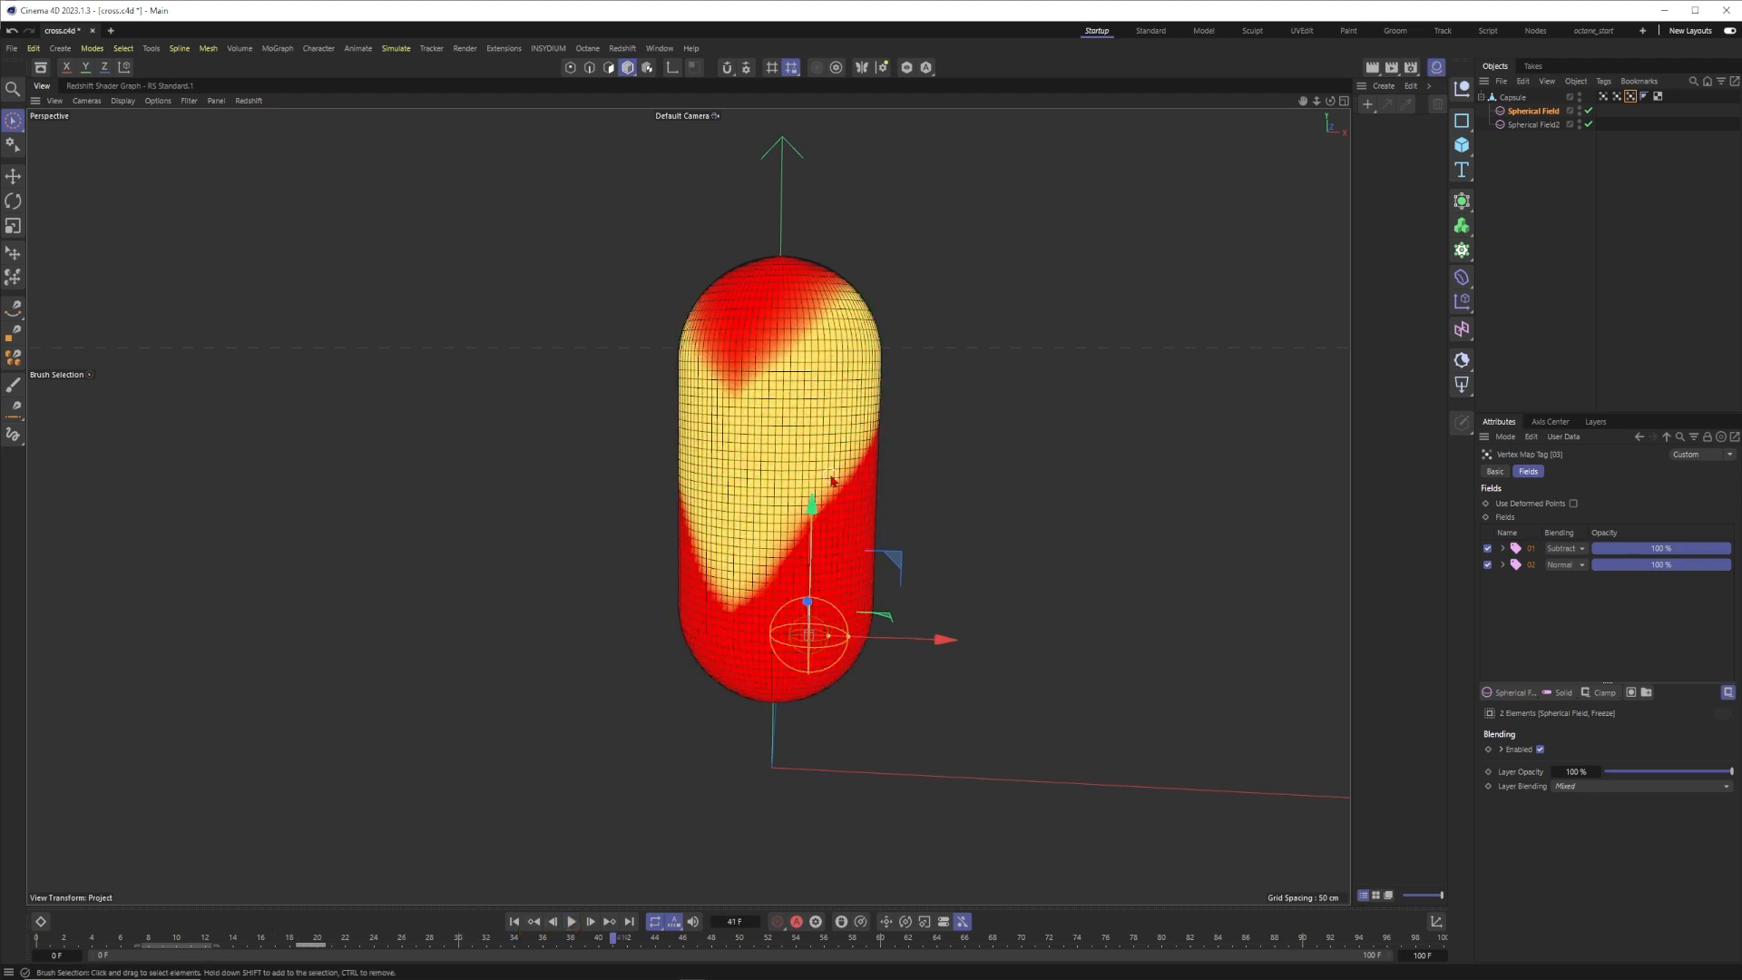
mouse_move(895, 498)
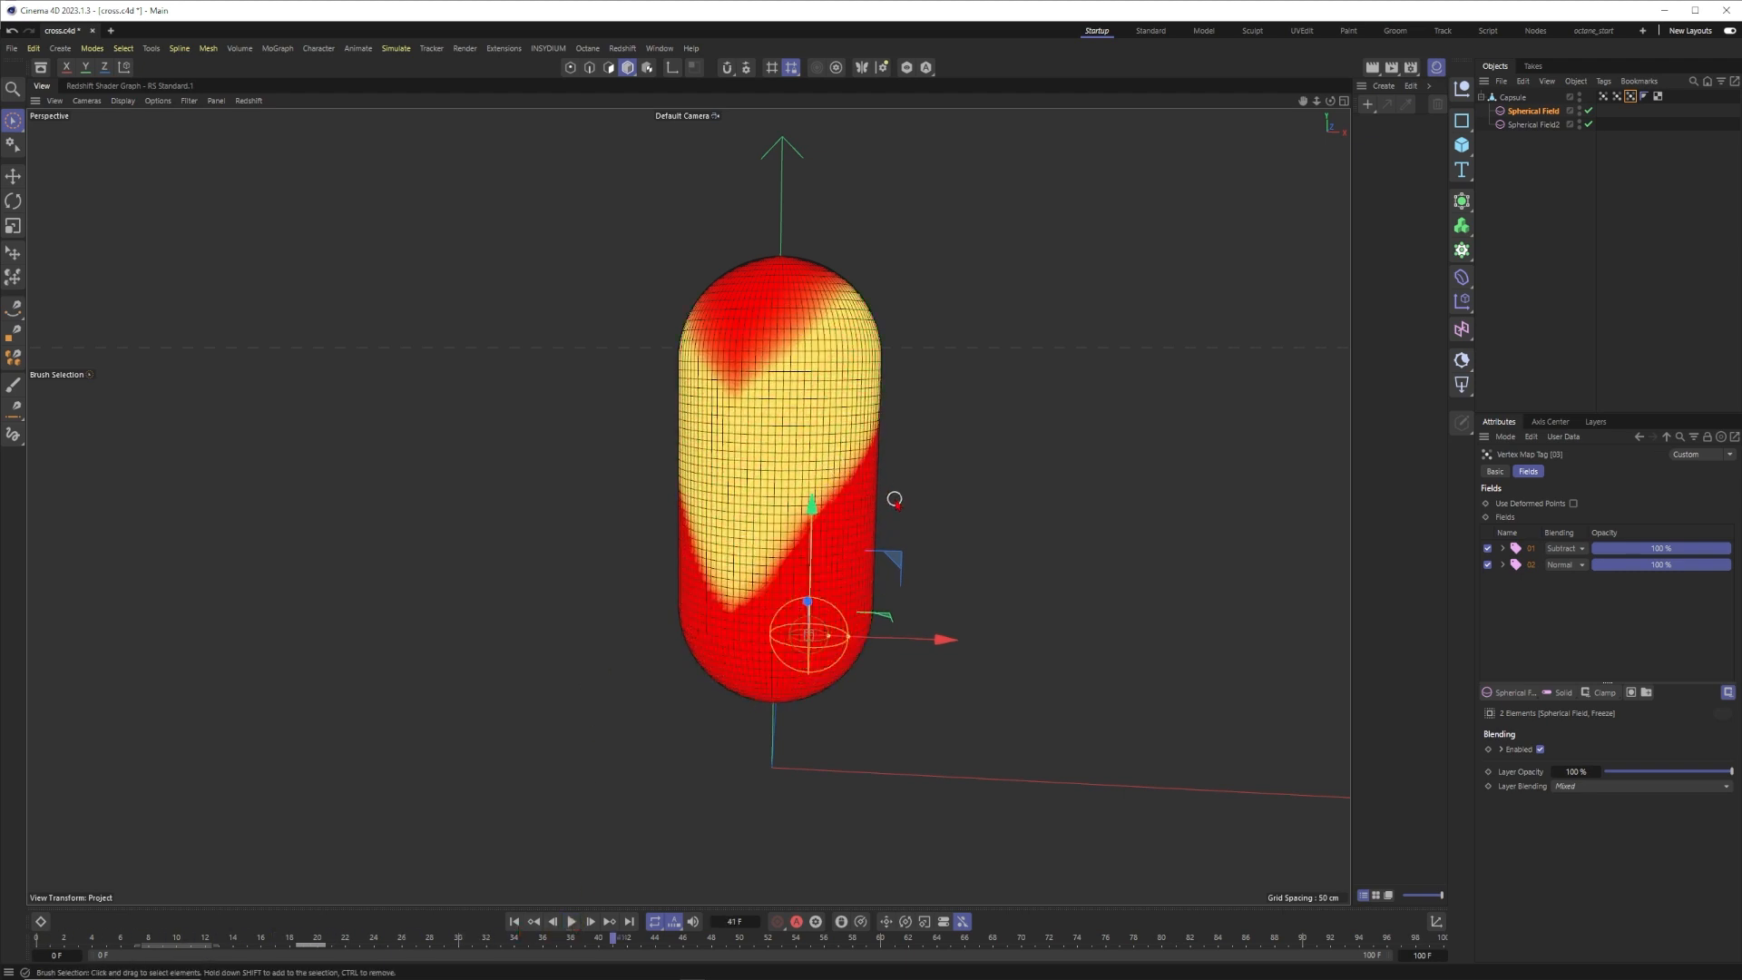